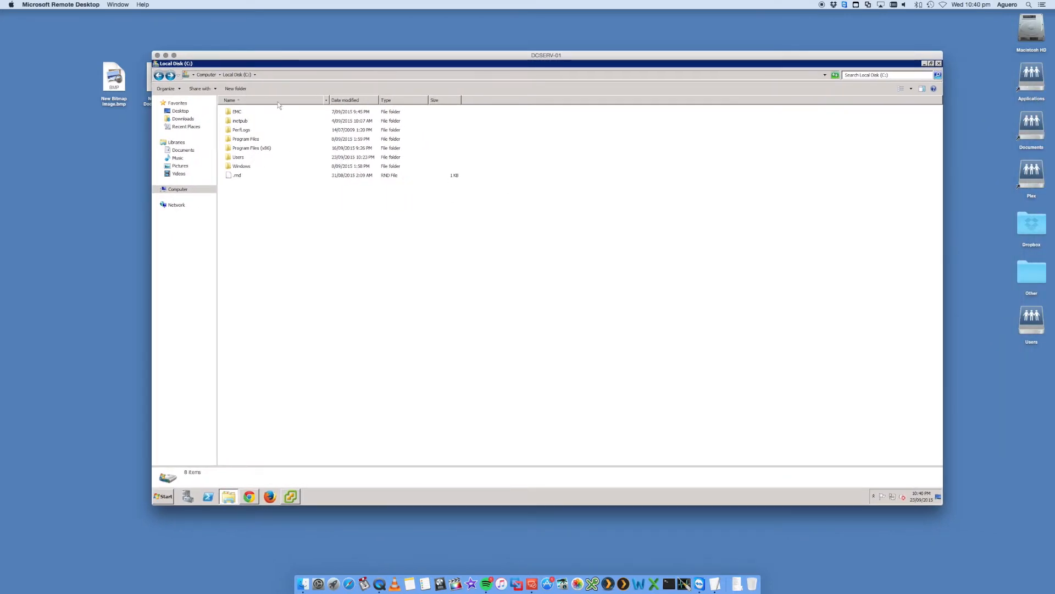
mouse_move(379, 222)
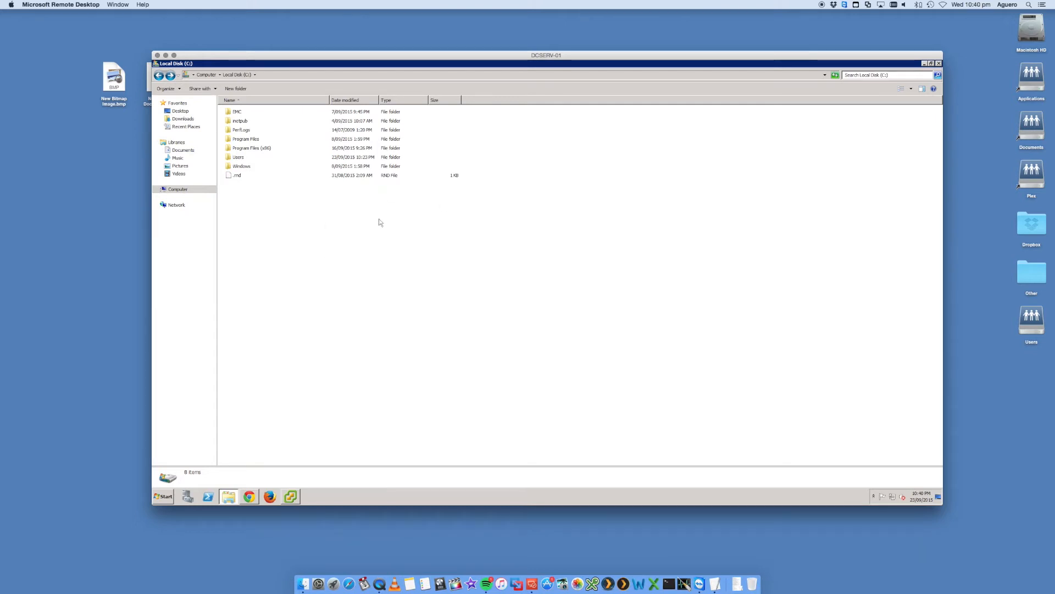
mouse_move(375, 246)
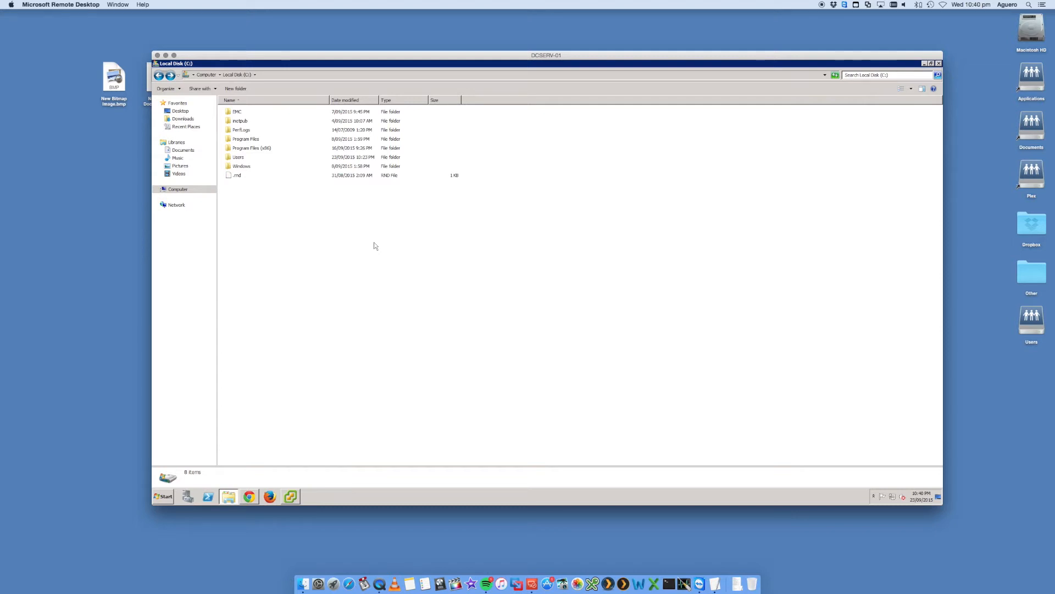
mouse_move(265, 286)
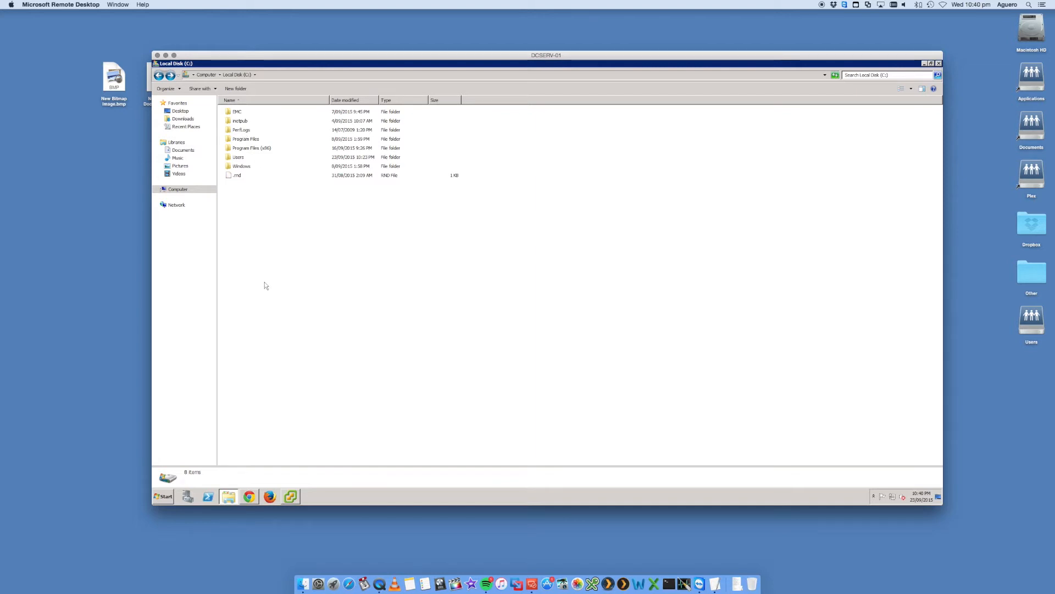
mouse_move(235, 44)
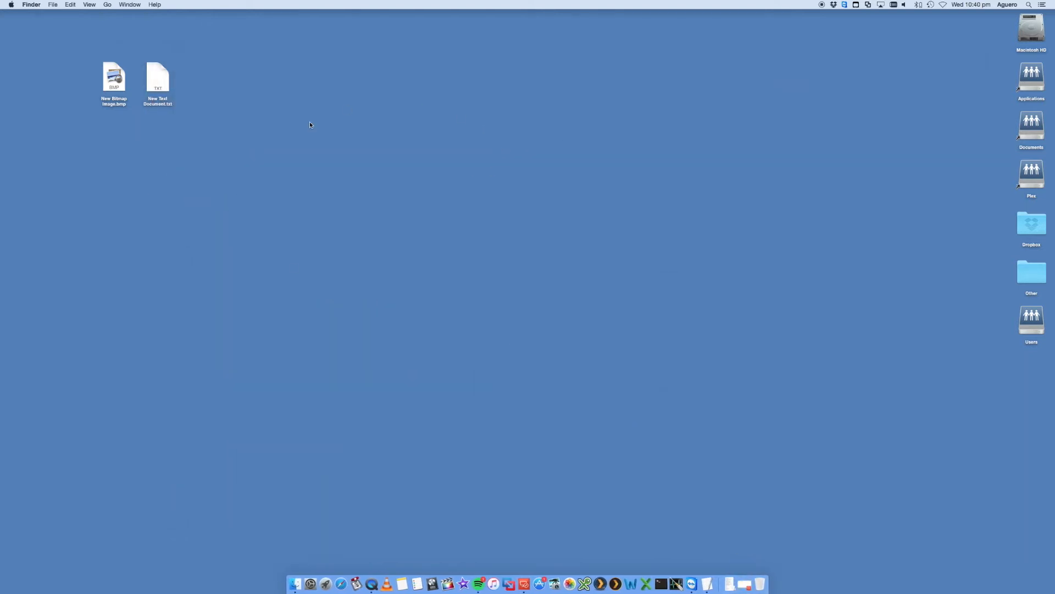
mouse_move(408, 322)
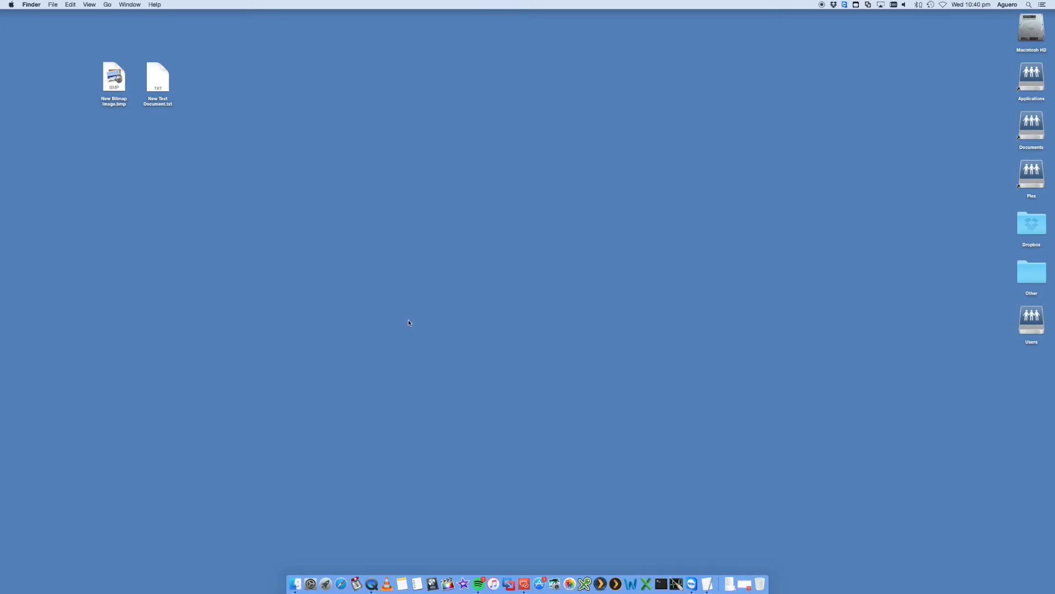
mouse_move(367, 404)
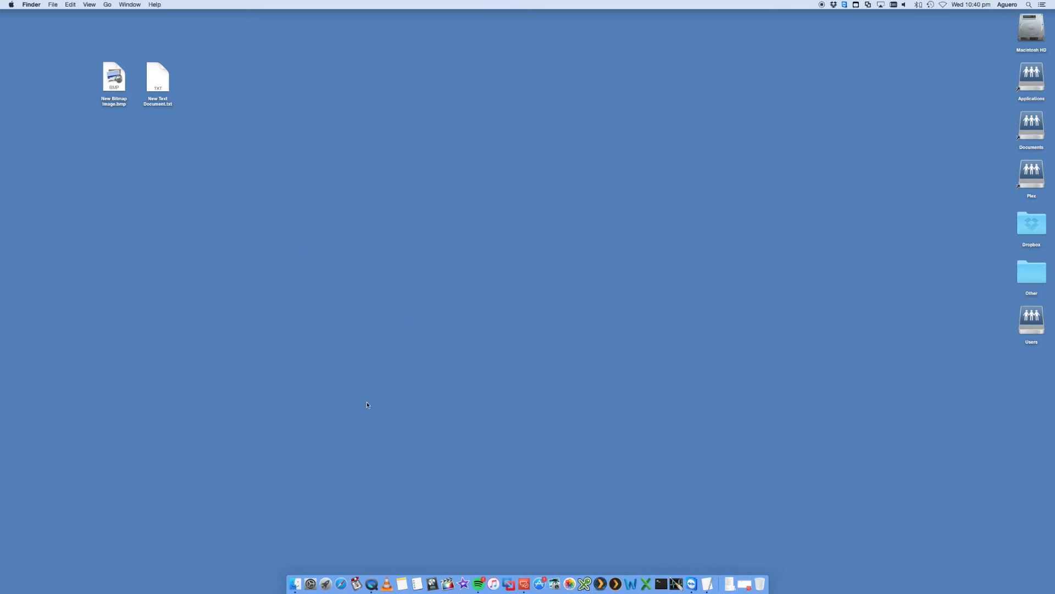
mouse_move(374, 414)
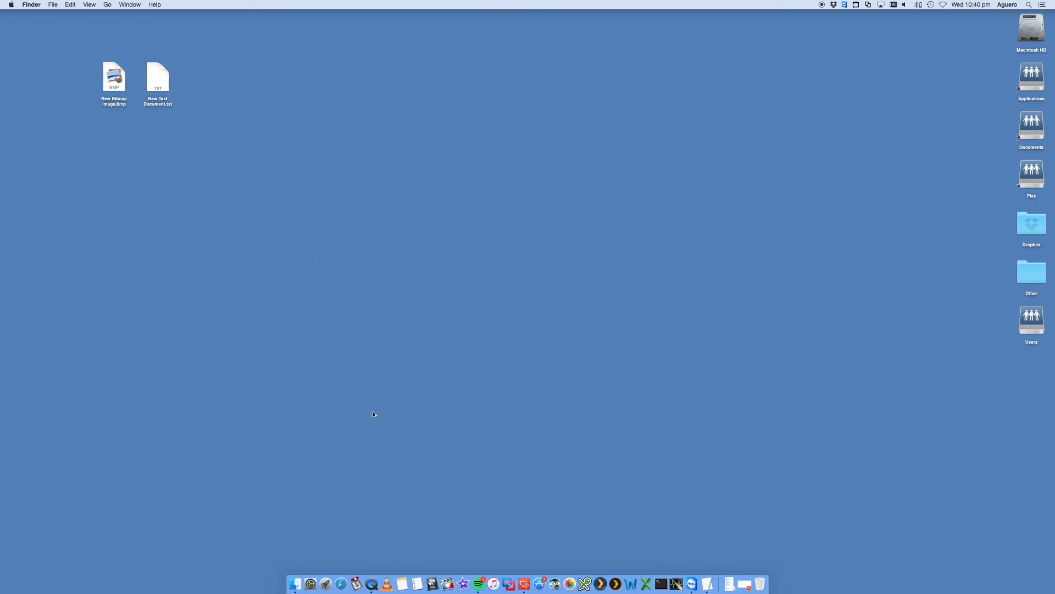
mouse_move(340, 433)
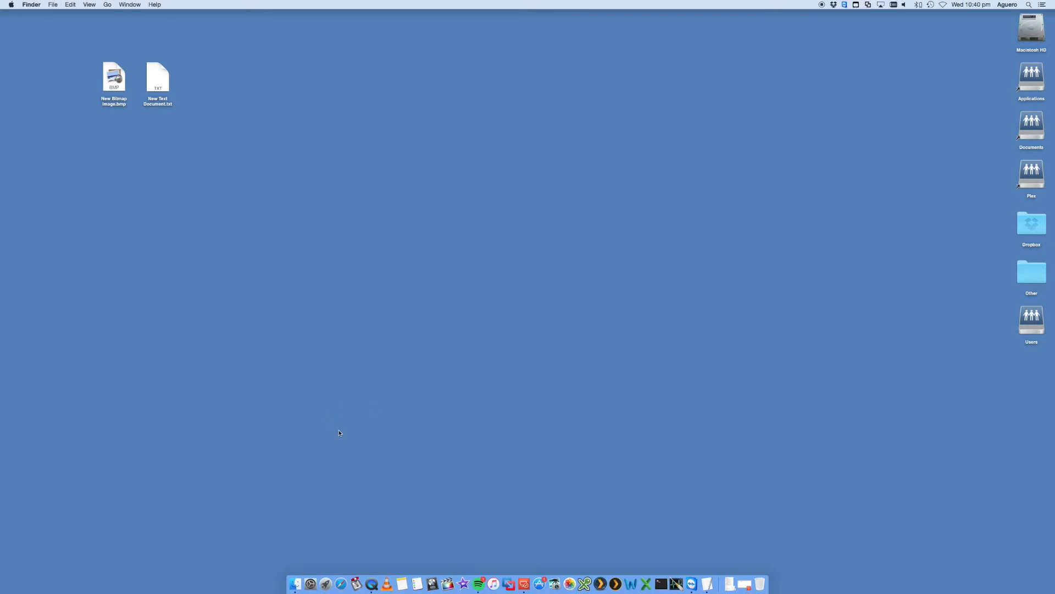
mouse_move(310, 575)
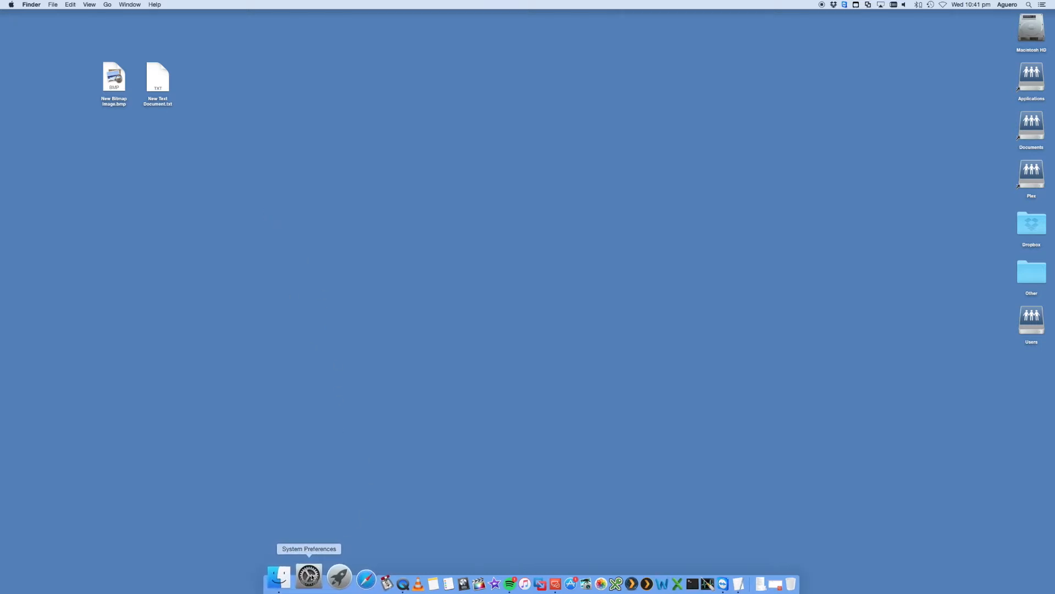
mouse_move(67, 103)
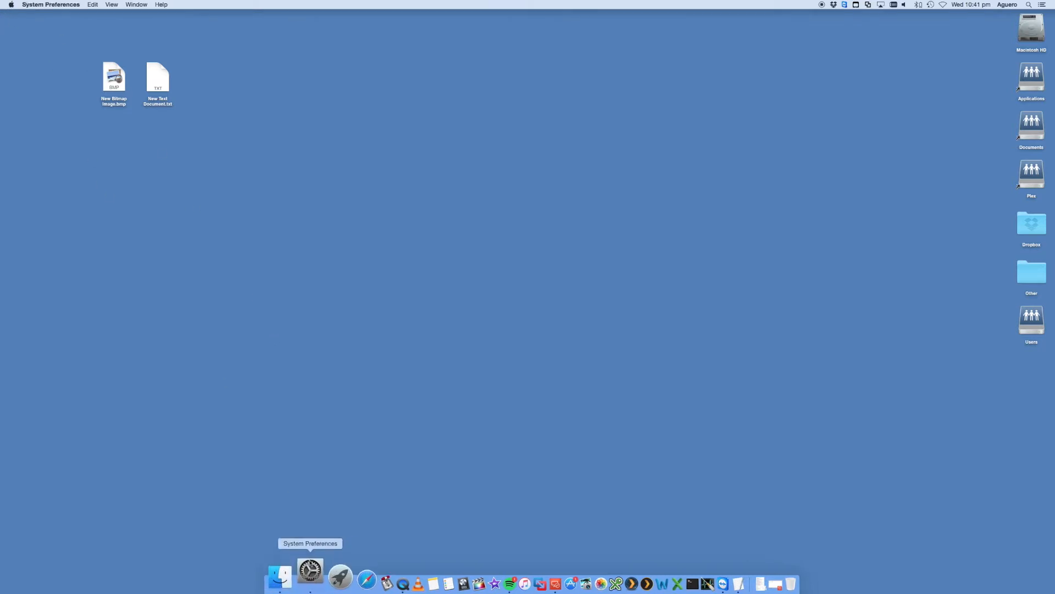
Step: Bring the System Preferences window forward showing all preference panes
left_click(310, 577)
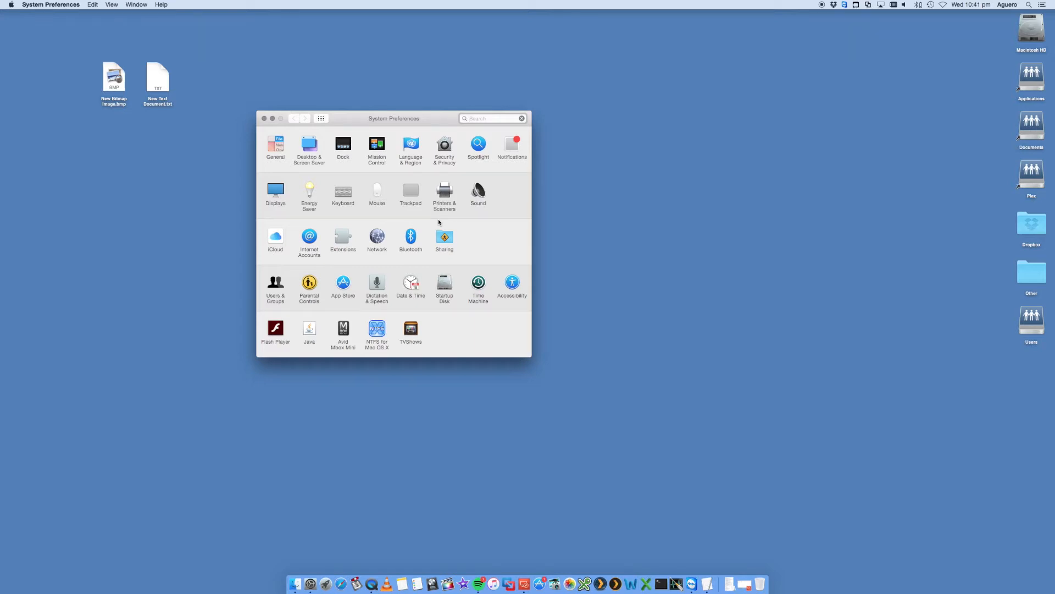
left_click(491, 119)
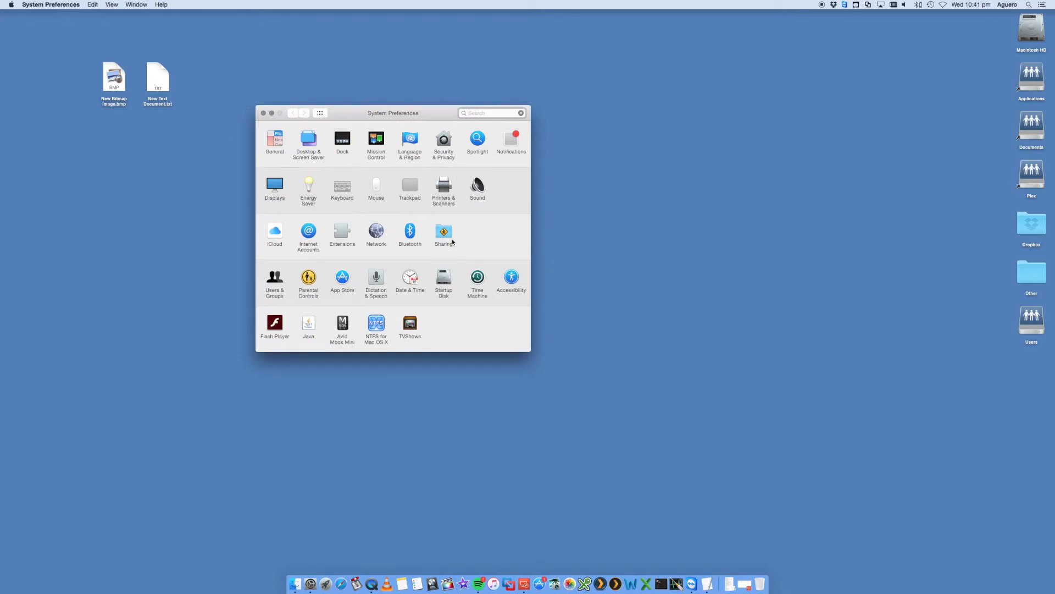
Step: Open the Sharing pane's File Sharing service and view the third shared folder's permissions
left_click(443, 231)
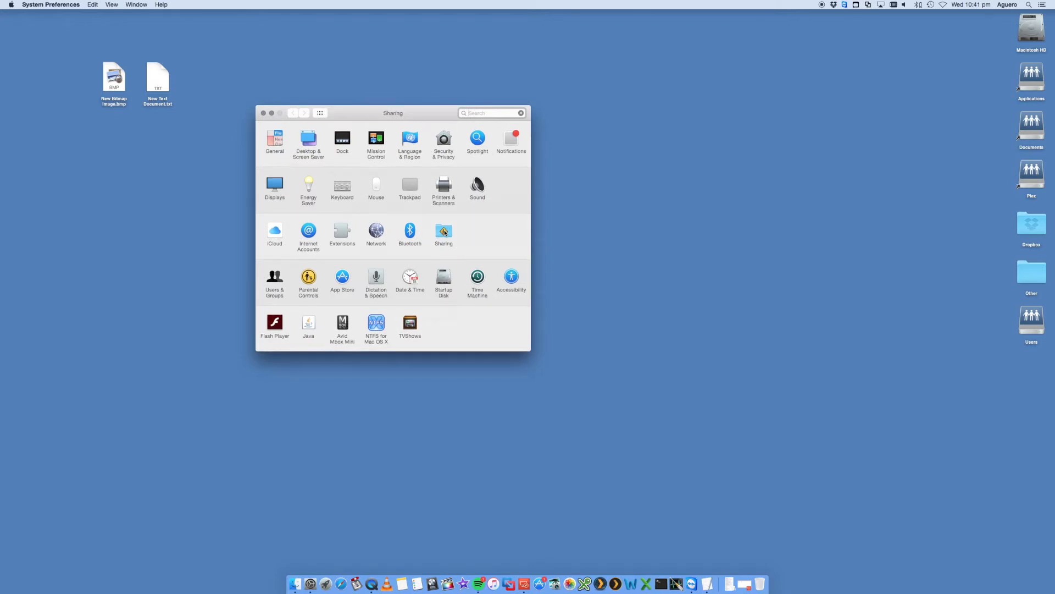
left_click(443, 230)
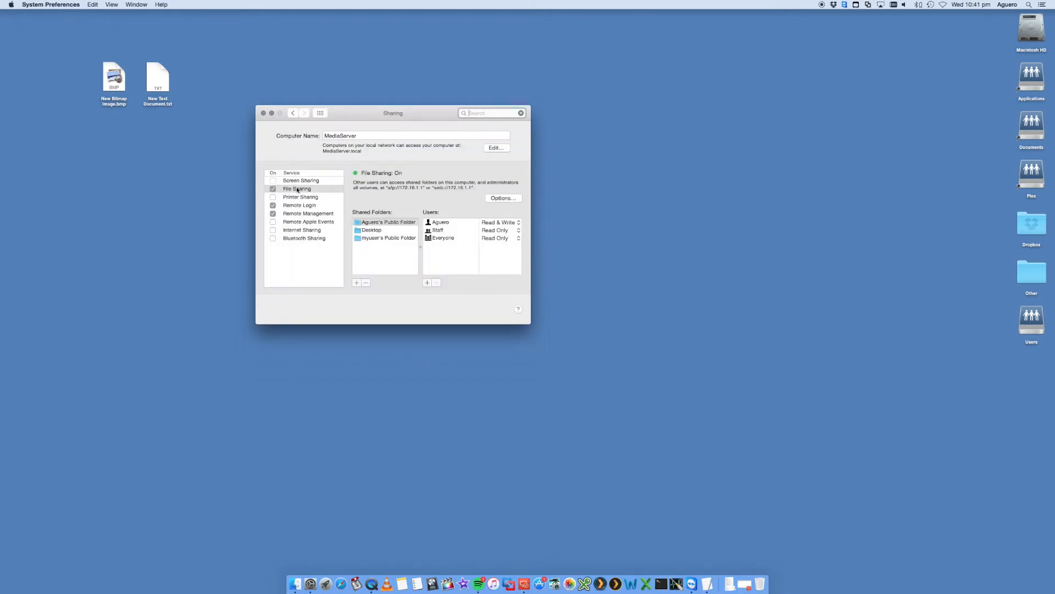
left_click(297, 188)
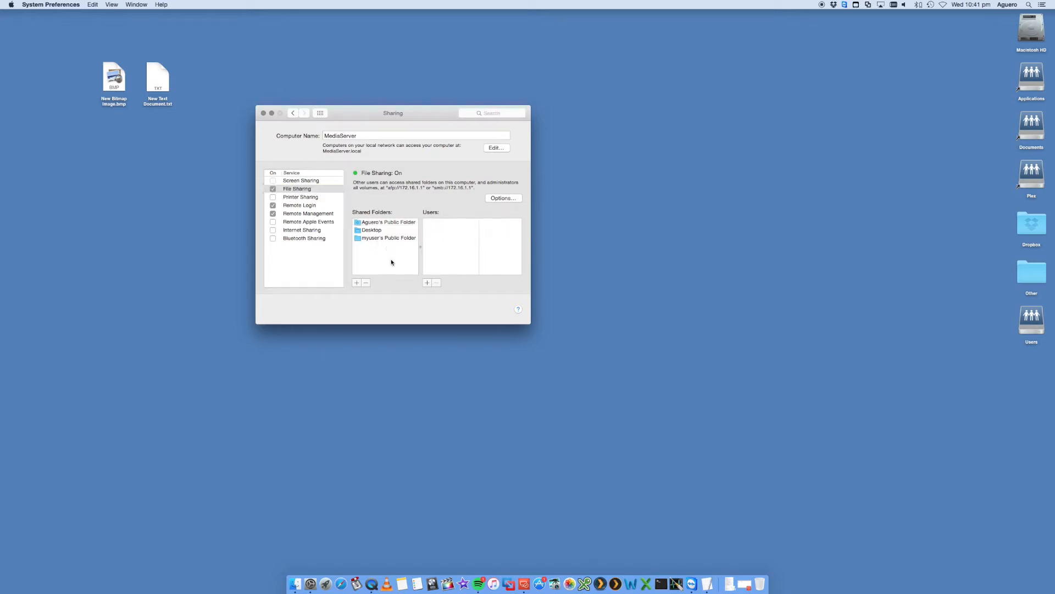
left_click(388, 237)
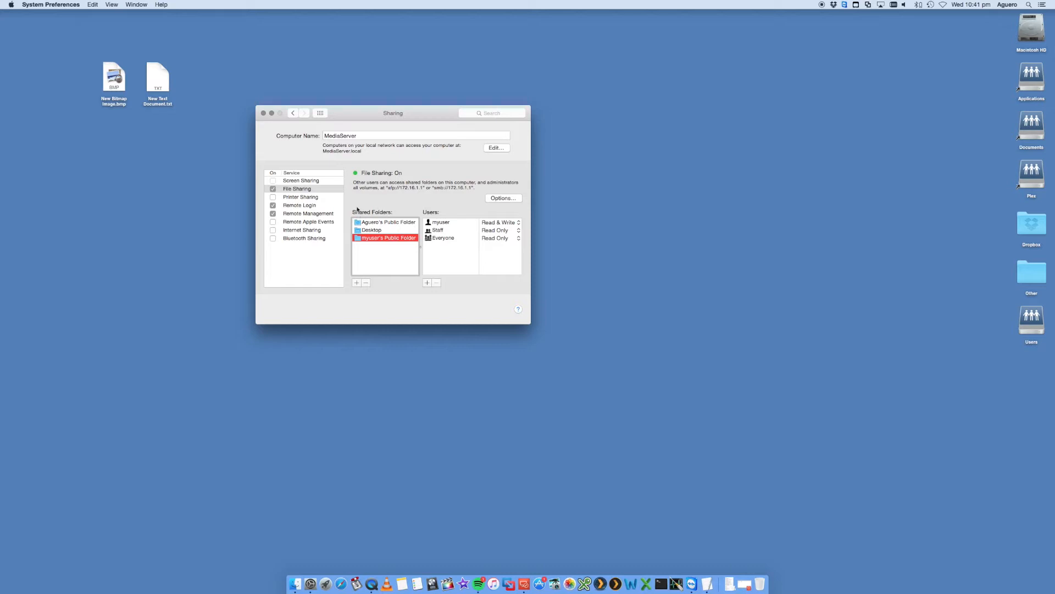
mouse_move(387, 223)
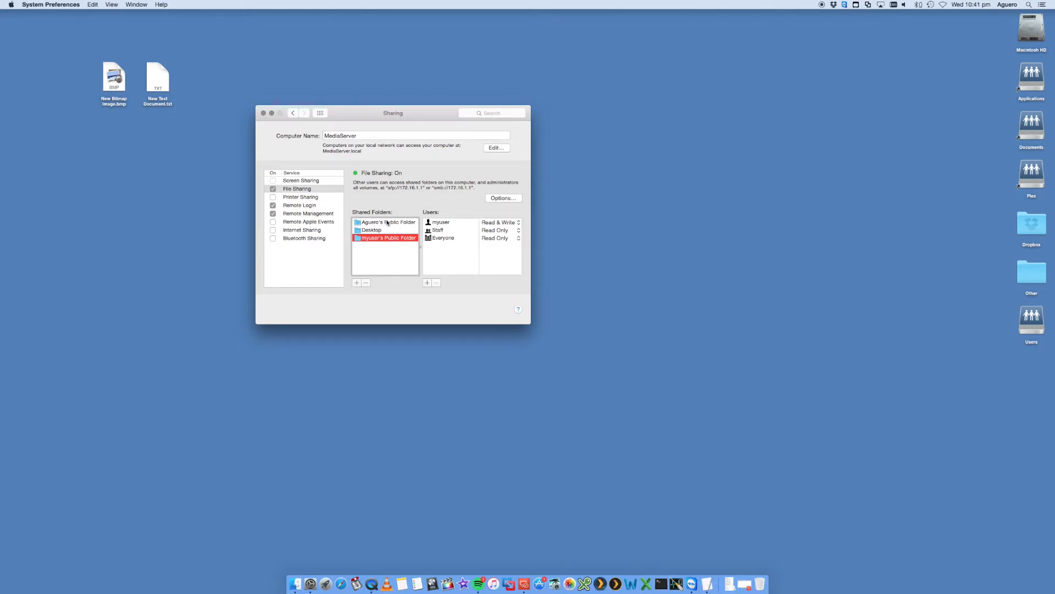
Step: Review the shared folders and check who can access myuser's Public Folder
left_click(377, 263)
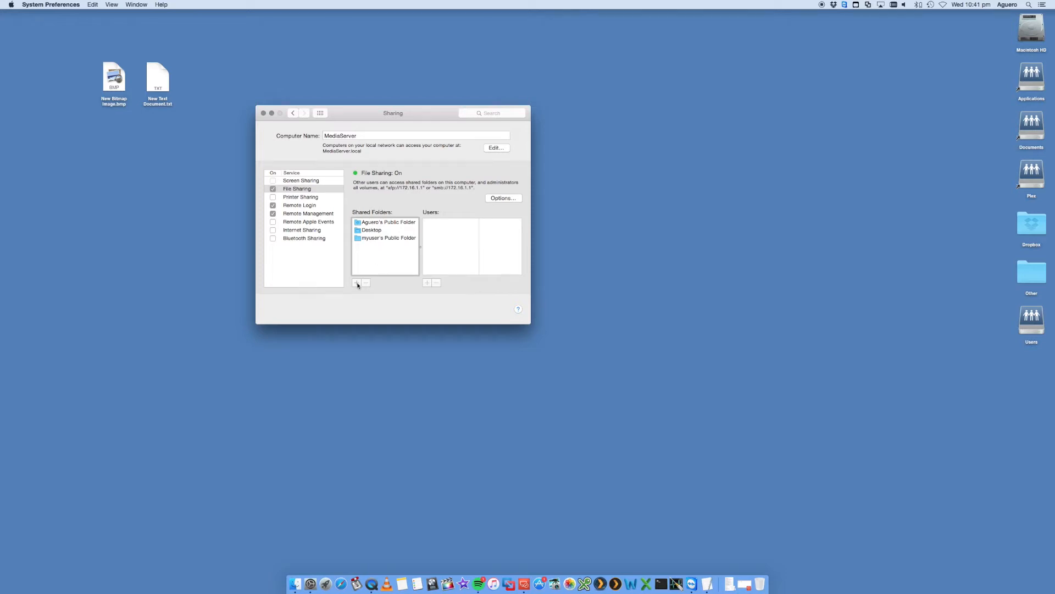
left_click(357, 283)
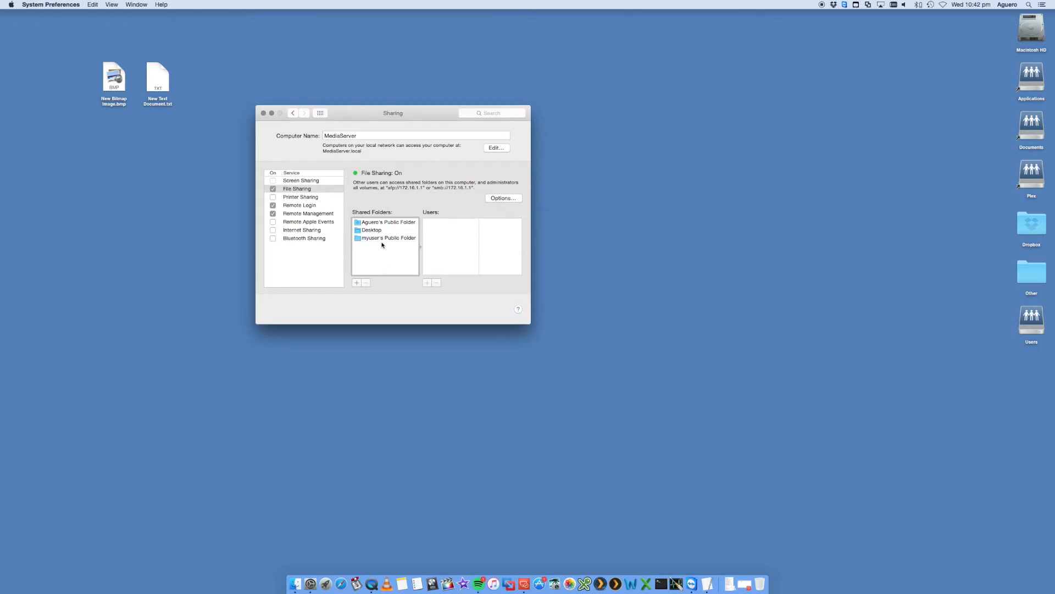
mouse_move(382, 248)
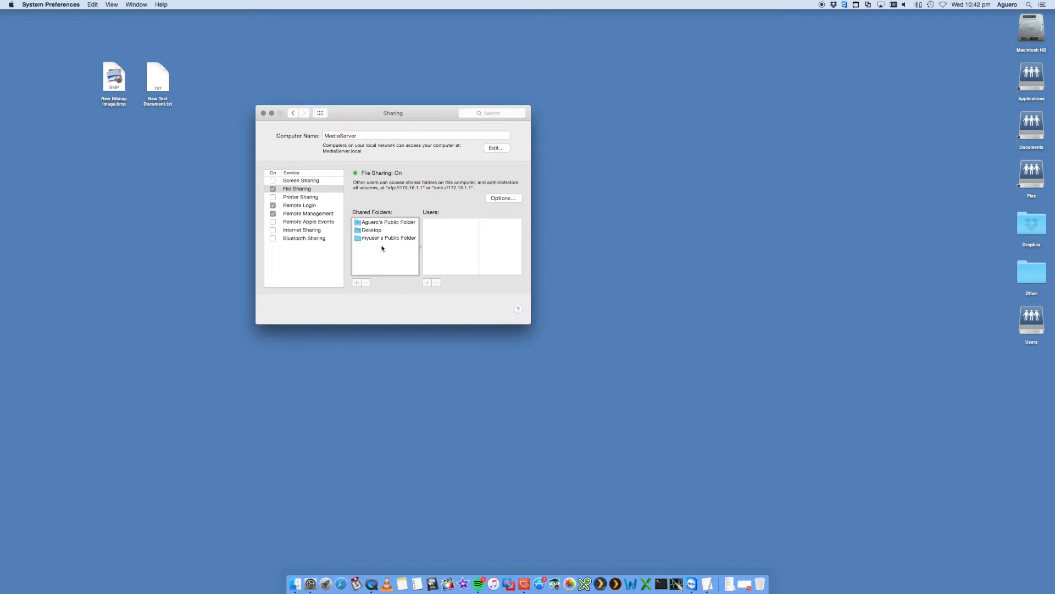
mouse_move(374, 260)
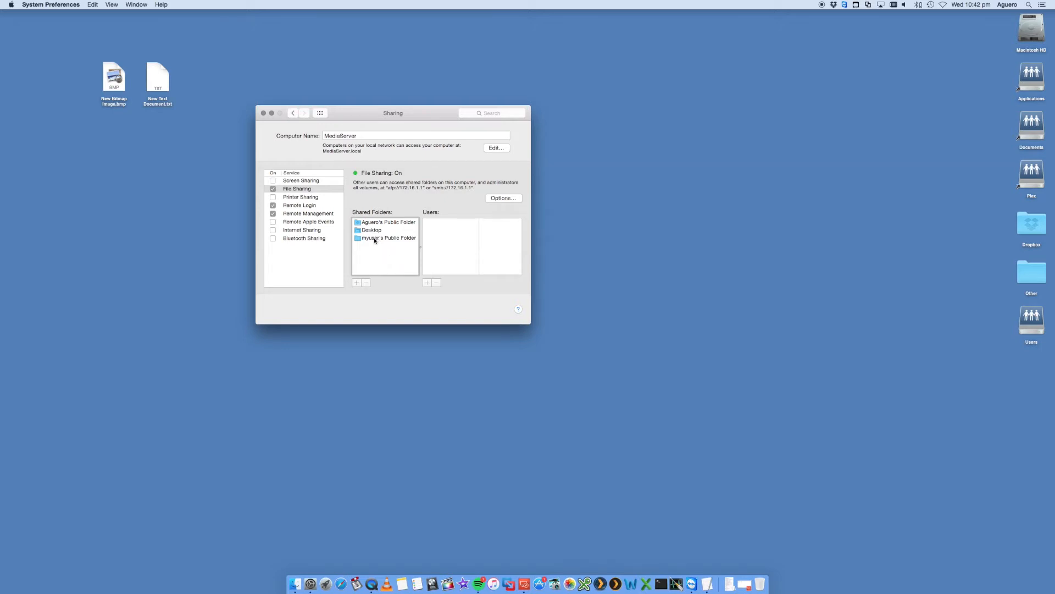
mouse_move(376, 245)
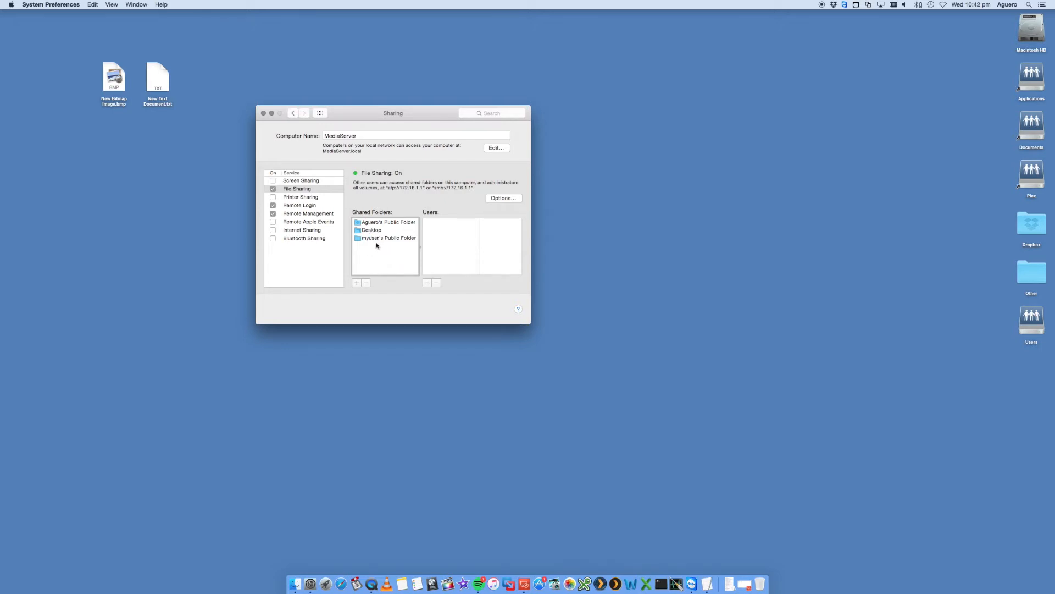
left_click(388, 237)
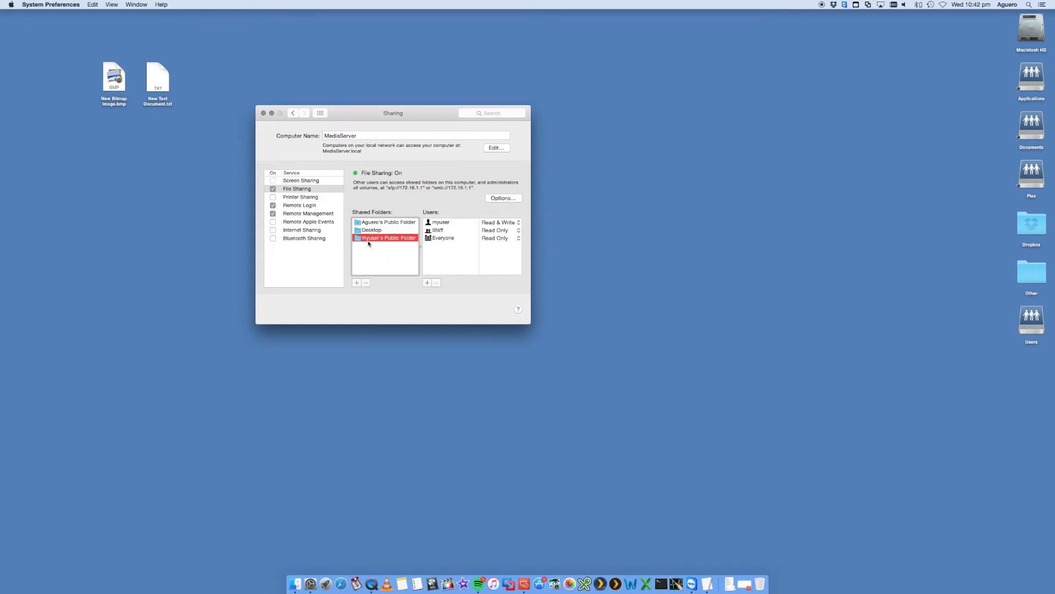
mouse_move(378, 245)
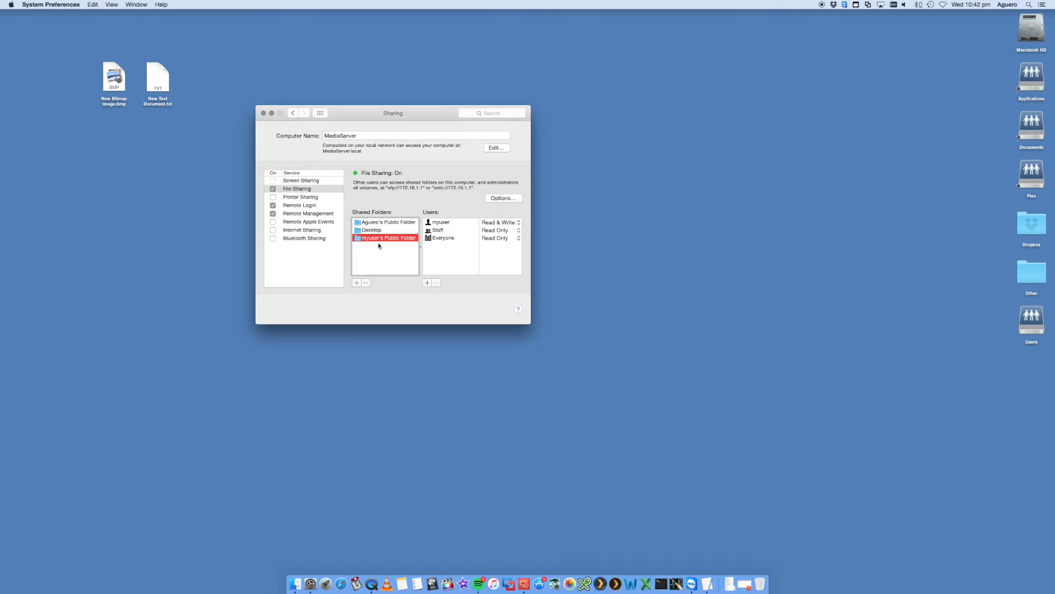
mouse_move(376, 254)
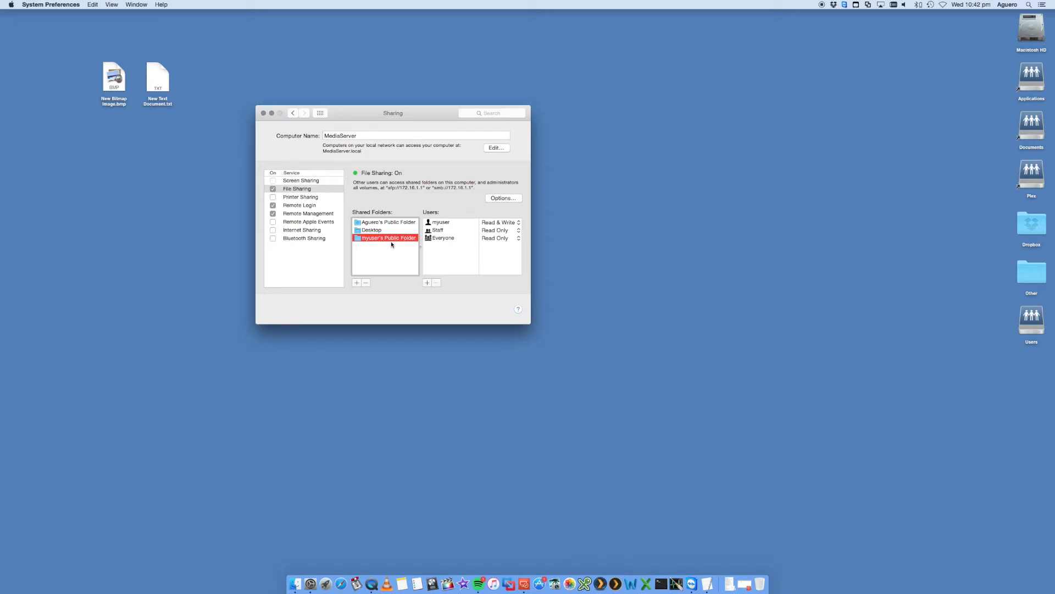
mouse_move(1018, 48)
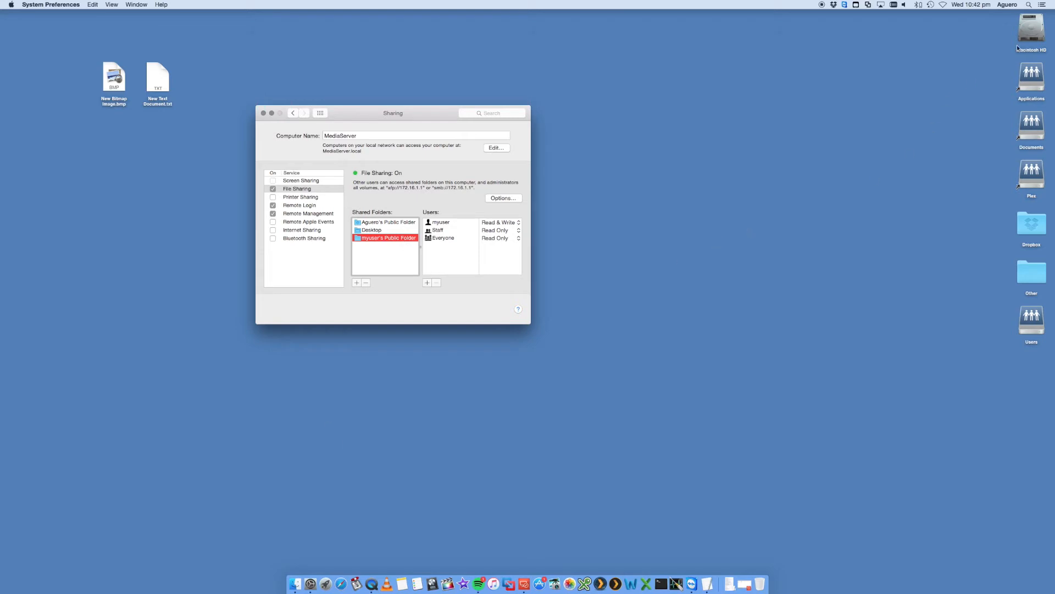
Step: In Finder, browse Macintosh HD > Users > myuser and look inside TestFolder
left_click_drag(393, 112, 276, 126)
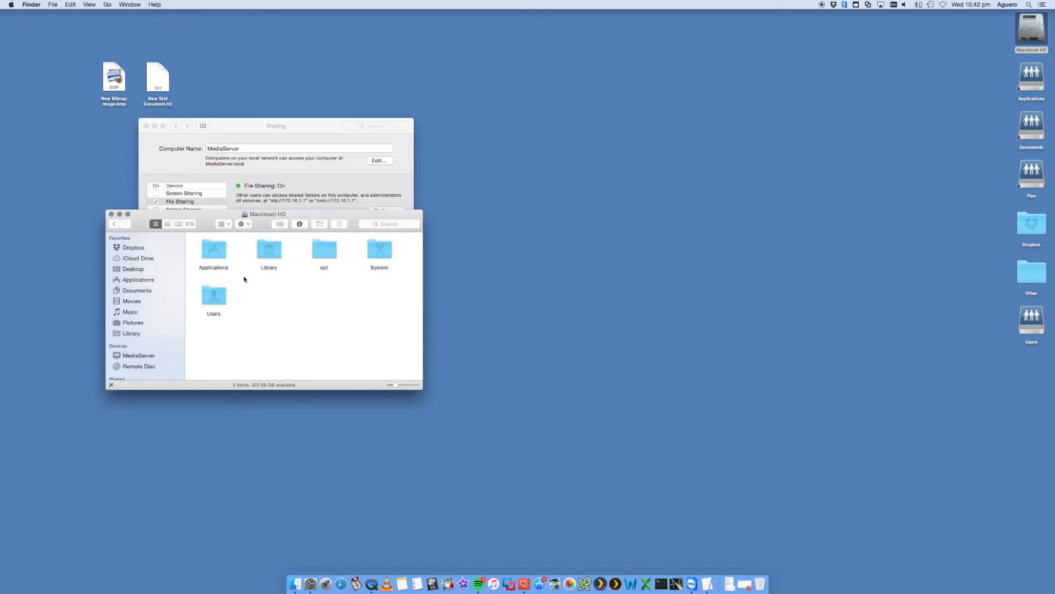
double_click(213, 294)
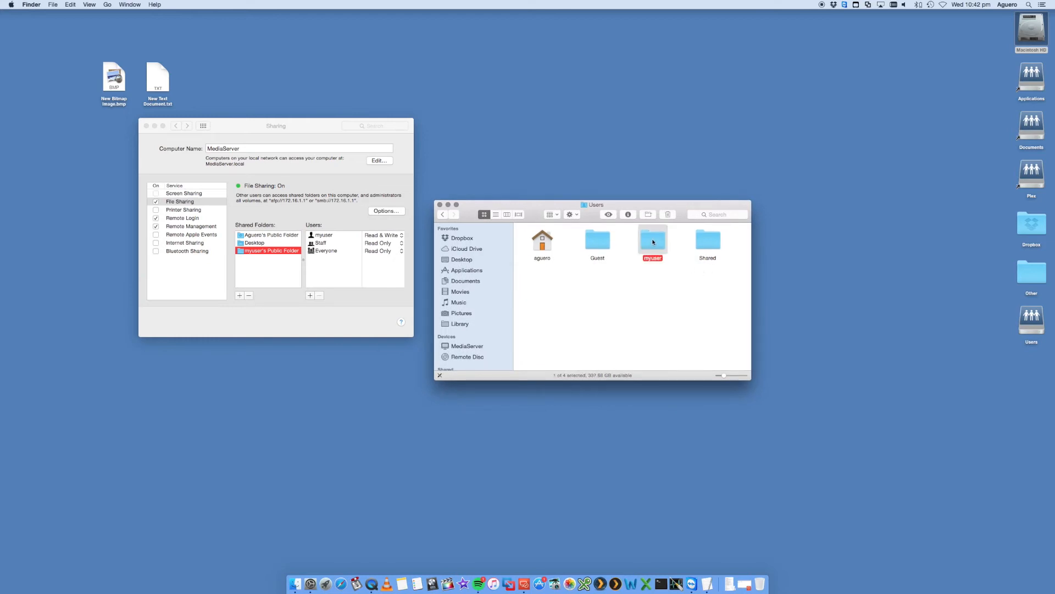
double_click(652, 241)
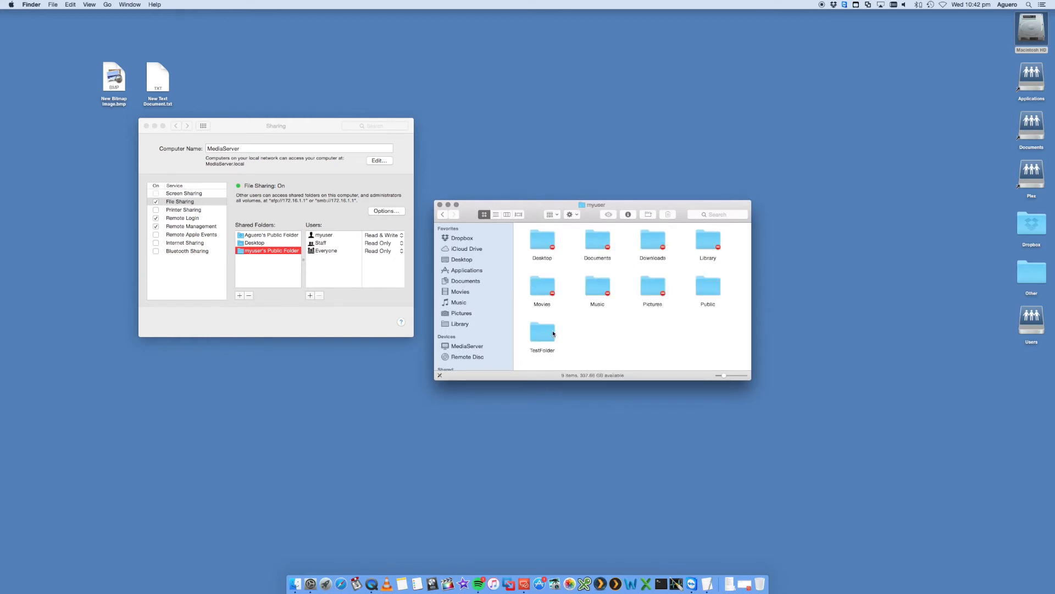
double_click(542, 332)
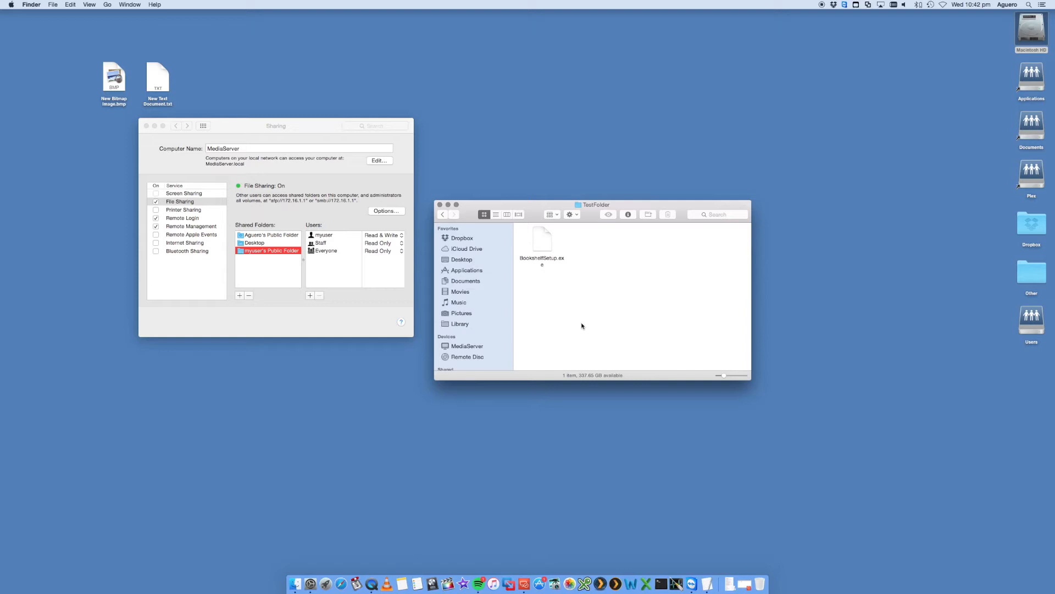
left_click(443, 215)
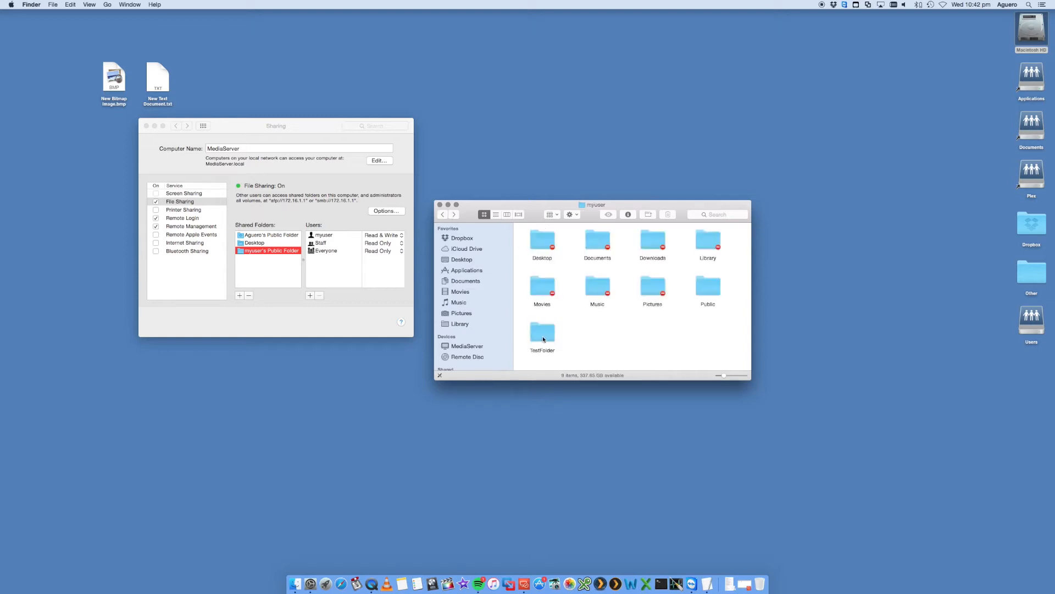
double_click(542, 336)
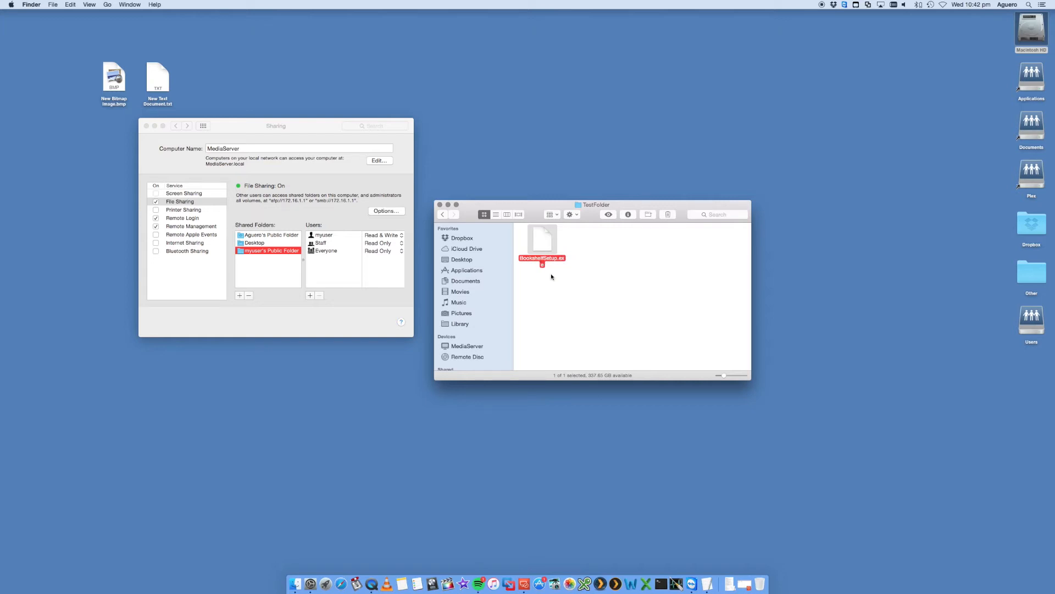
left_click(633, 303)
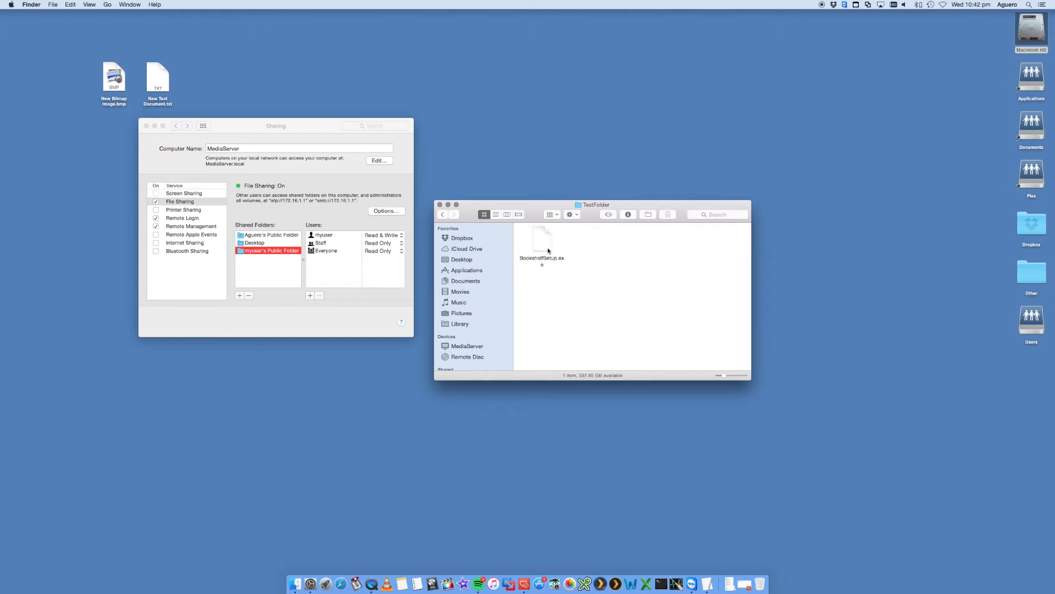
mouse_move(509, 251)
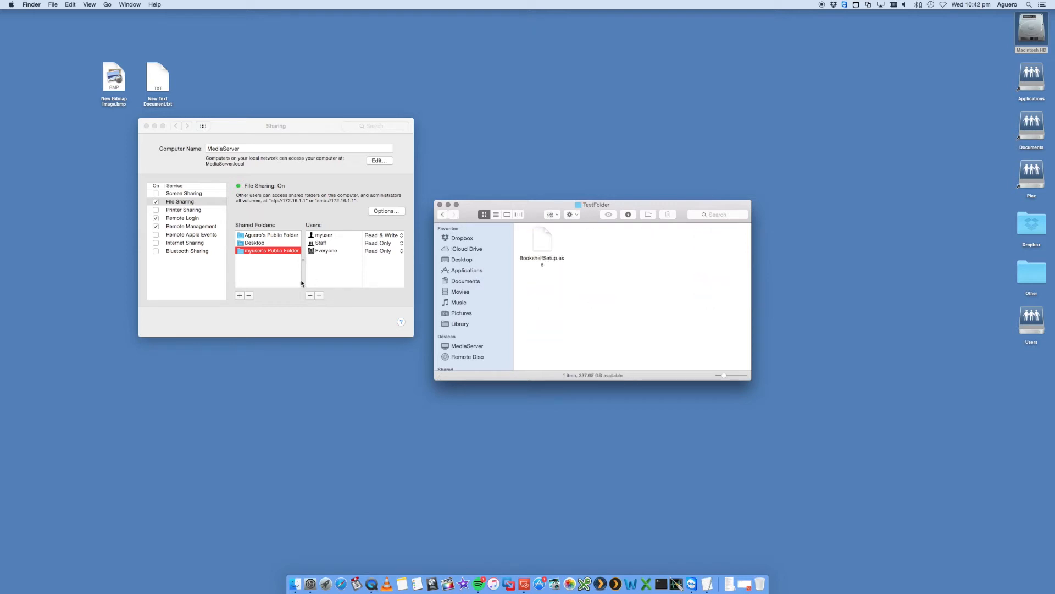
mouse_move(502, 281)
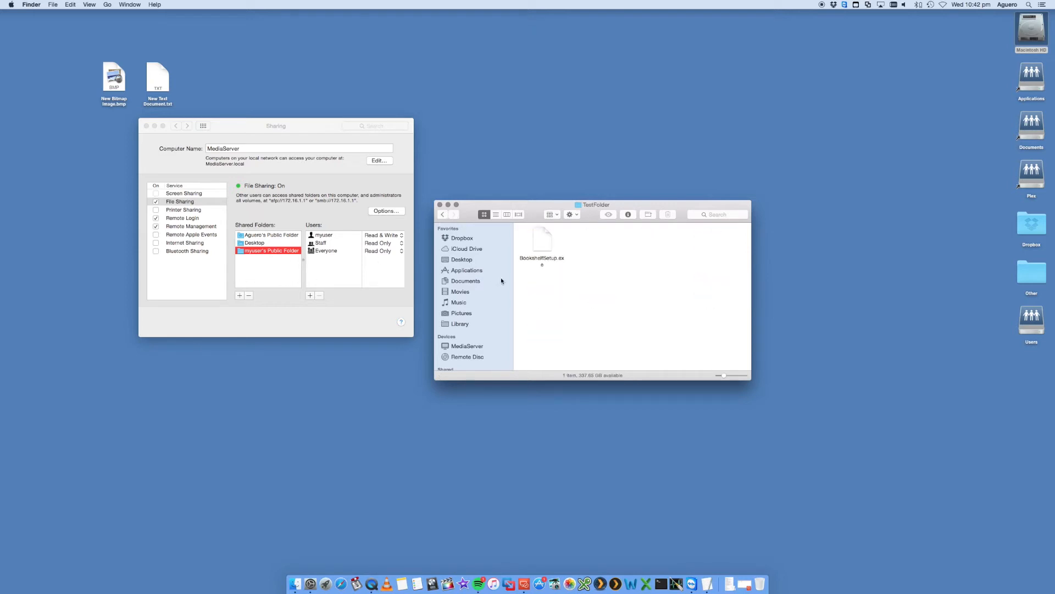
Step: Navigate back to the myuser home folder and select the Public folder
left_click(442, 215)
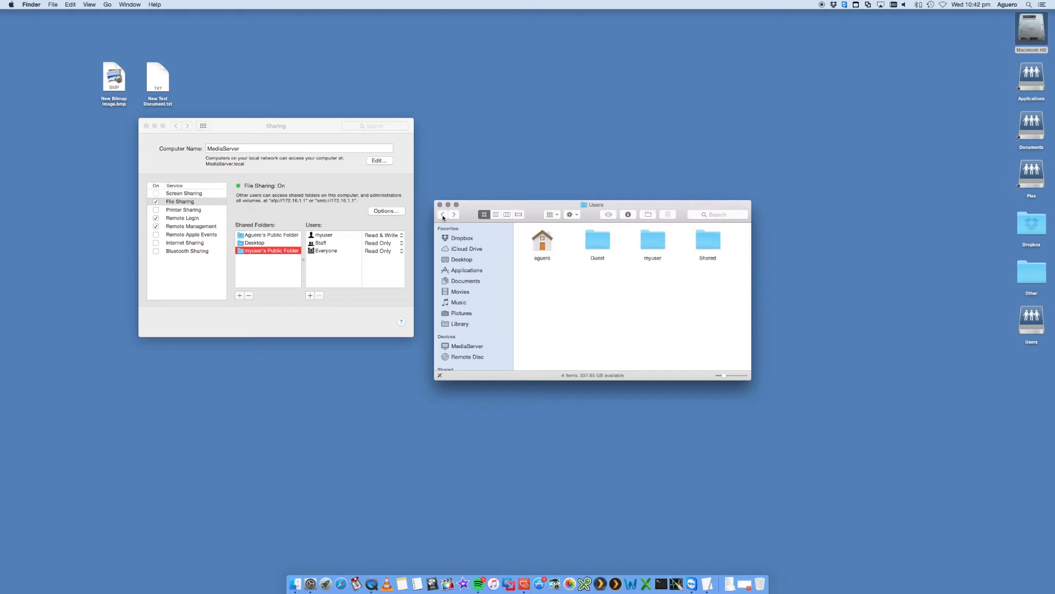
left_click(443, 214)
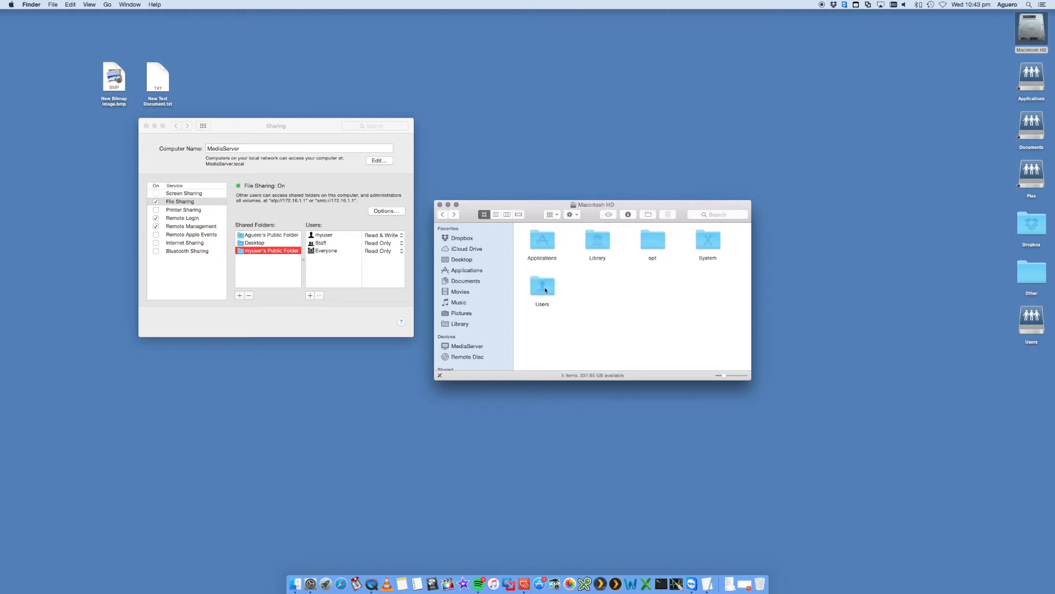
double_click(542, 286)
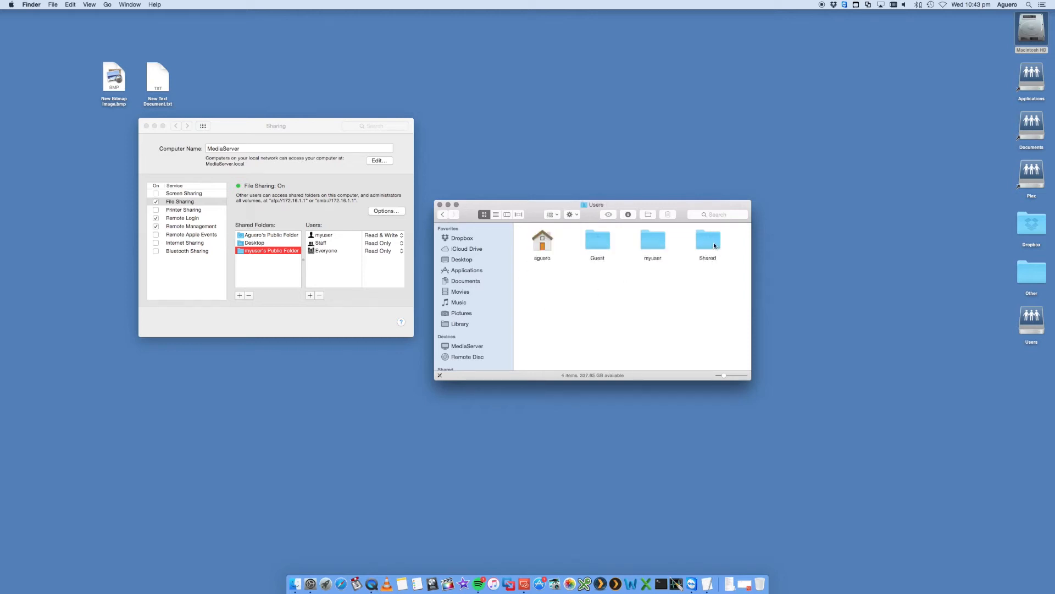
double_click(652, 241)
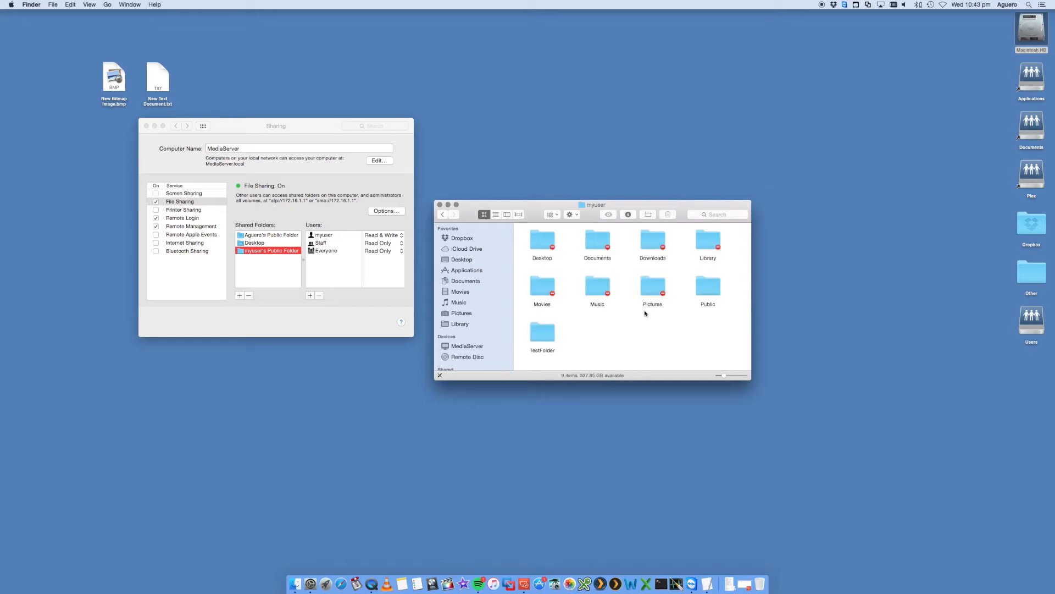
left_click(707, 284)
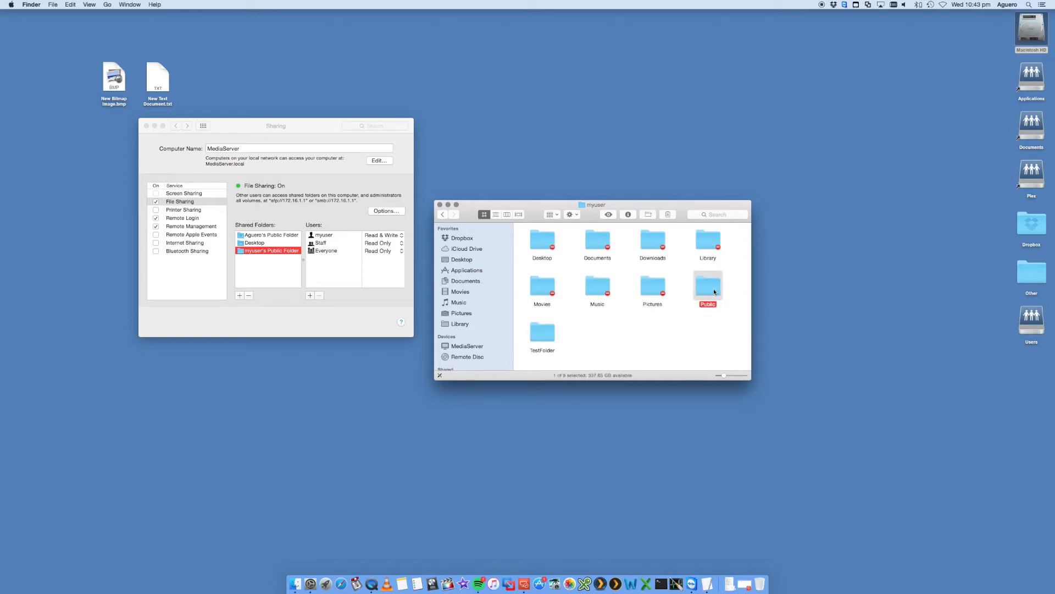
Step: Stop sharing myuser's Public Folder in Sharing, then select TestFolder in the home folder
left_click(359, 266)
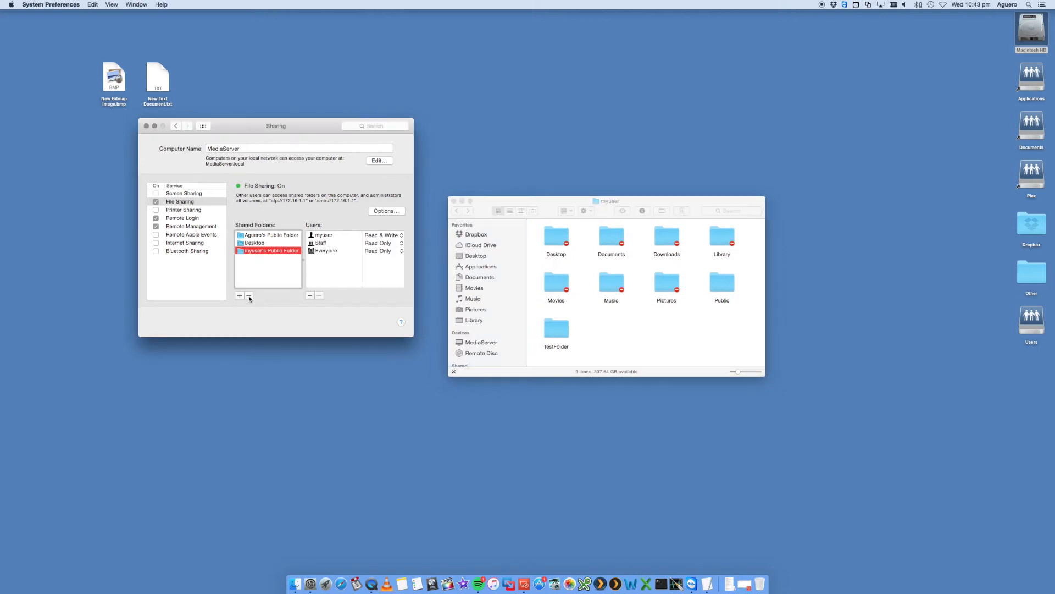
left_click(248, 295)
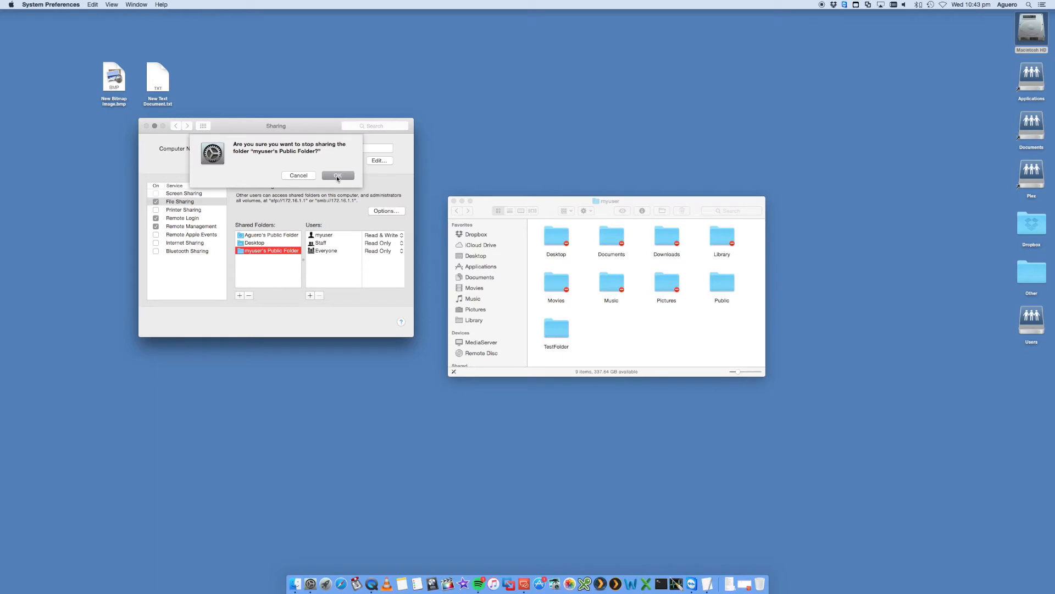
left_click(337, 176)
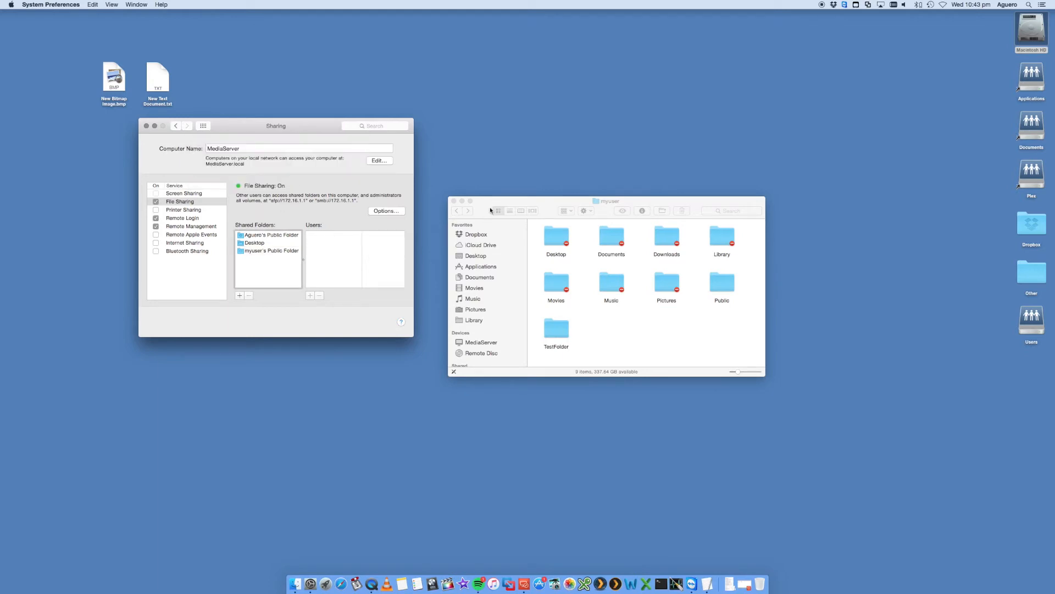
left_click(556, 325)
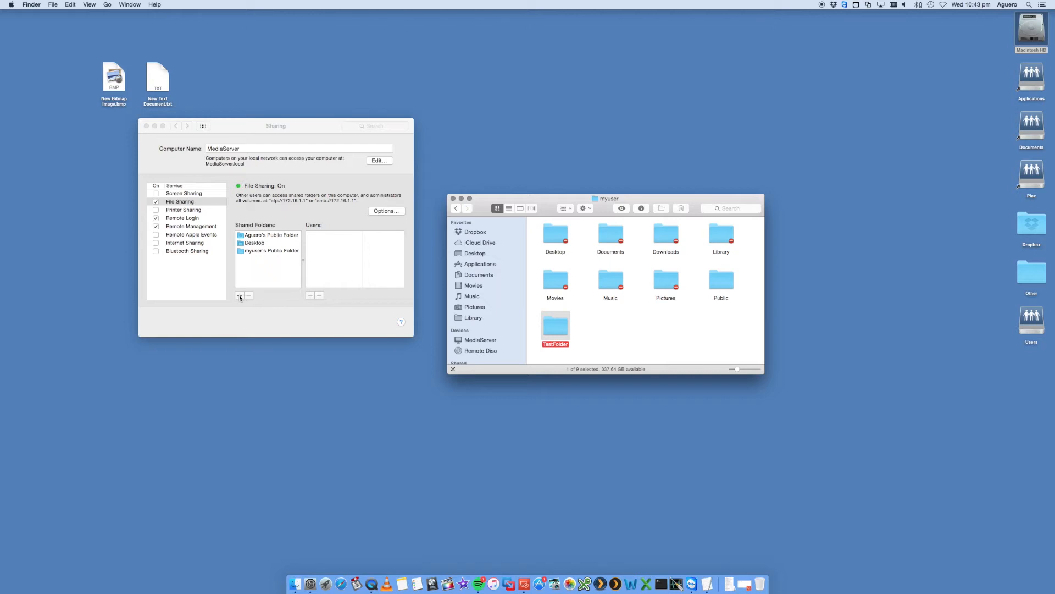
Step: Add TestFolder to the Shared Folders list
left_click(240, 295)
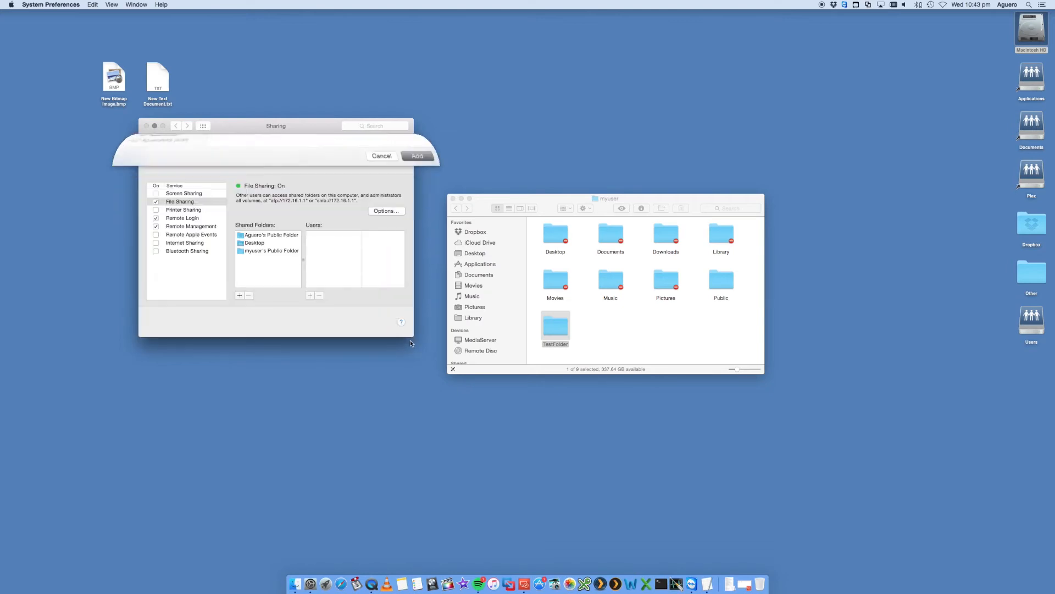
left_click(417, 156)
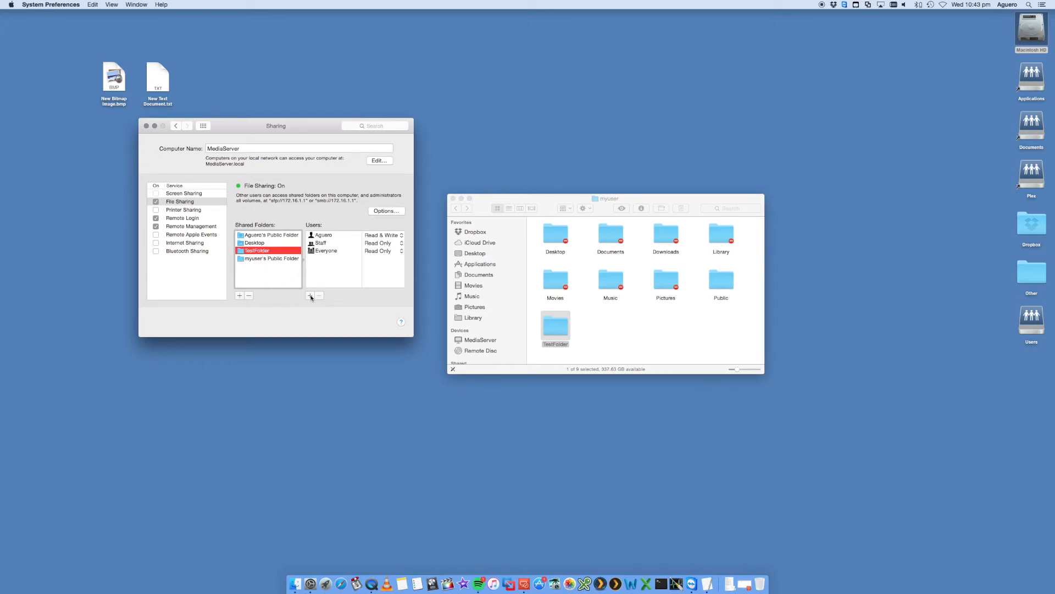
Step: Add myuser to TestFolder's users with Read & Write access
left_click(310, 295)
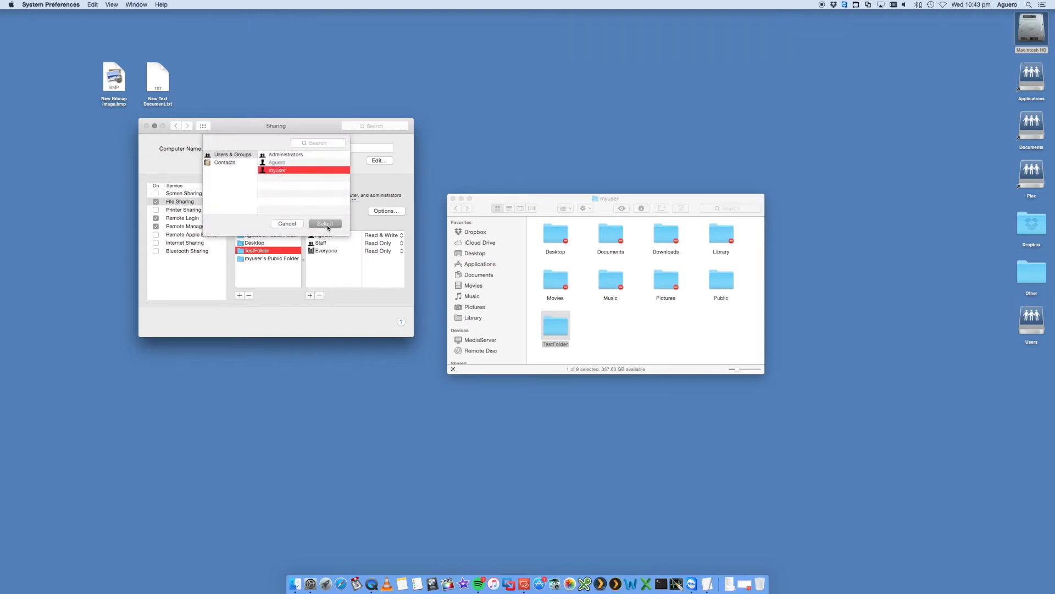
left_click(325, 223)
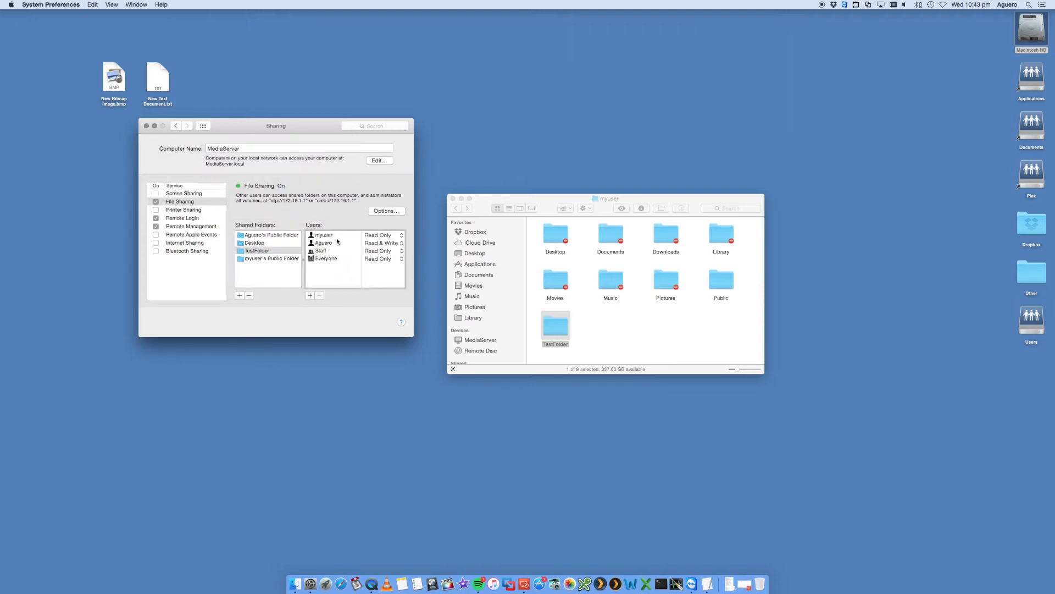
left_click(383, 235)
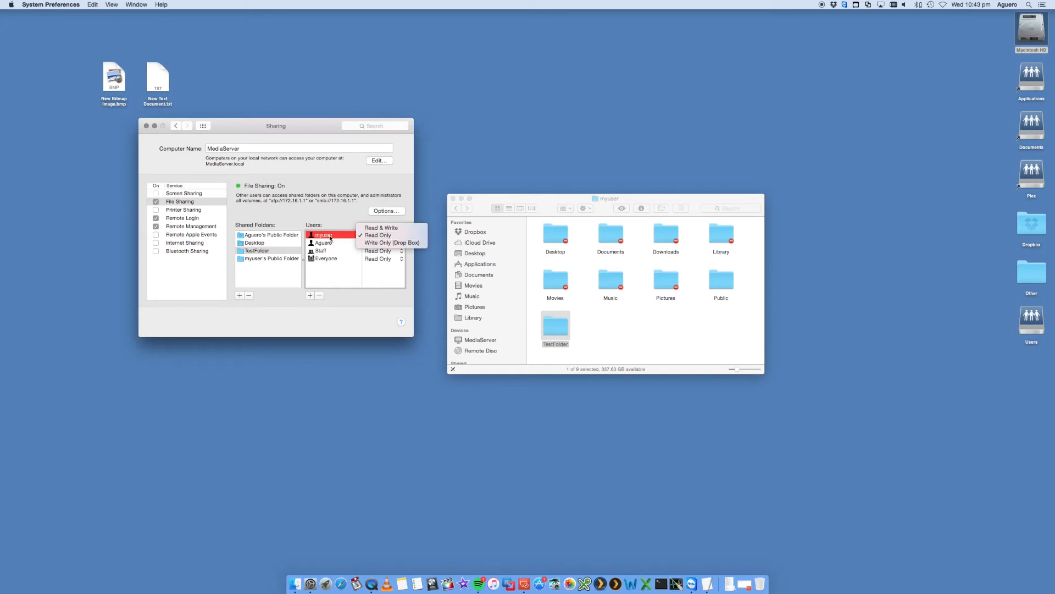
mouse_move(380, 228)
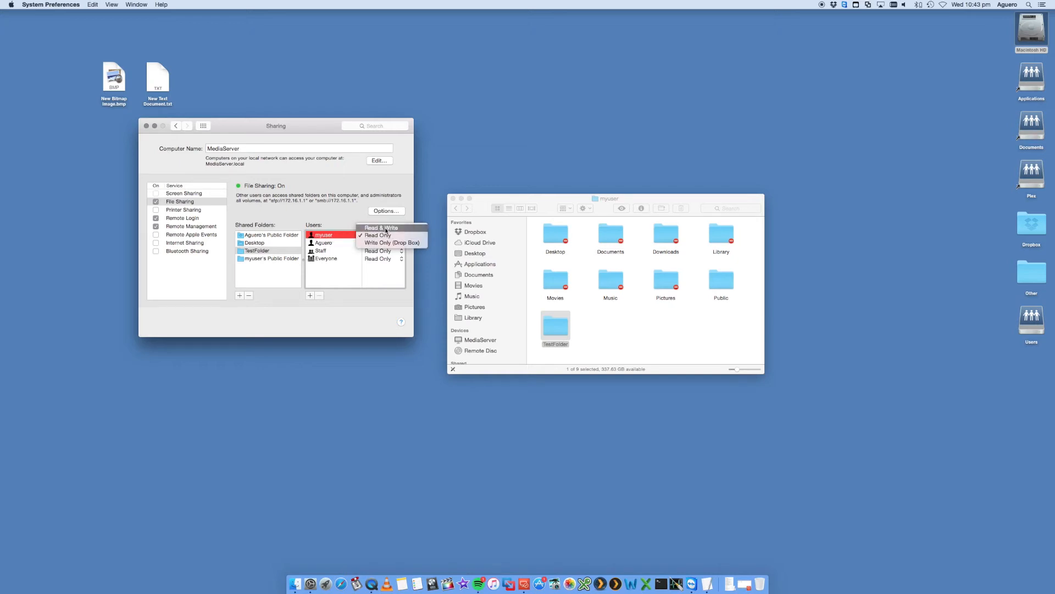
left_click(380, 227)
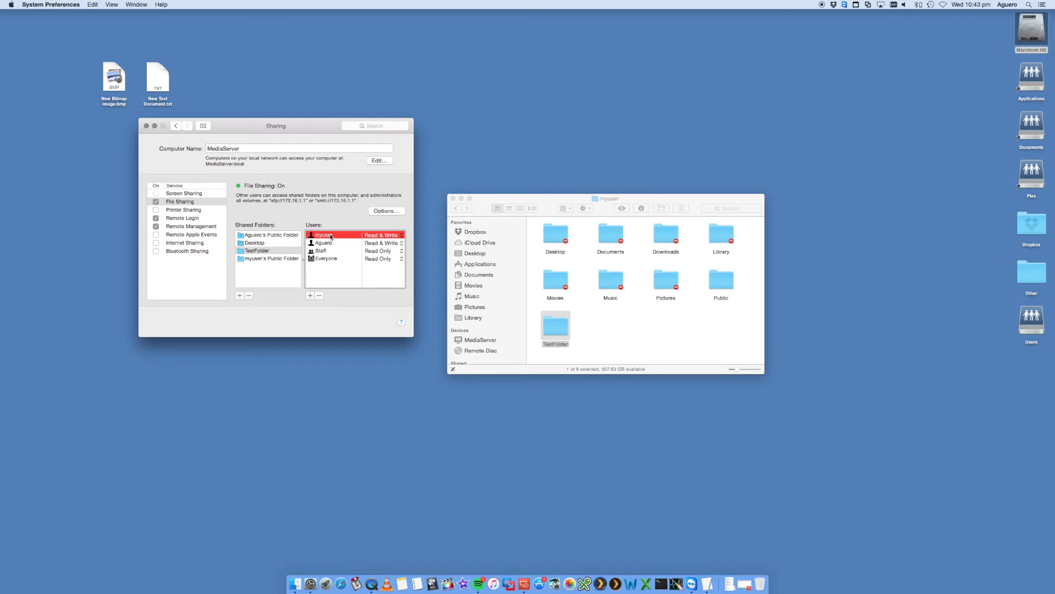
mouse_move(386, 238)
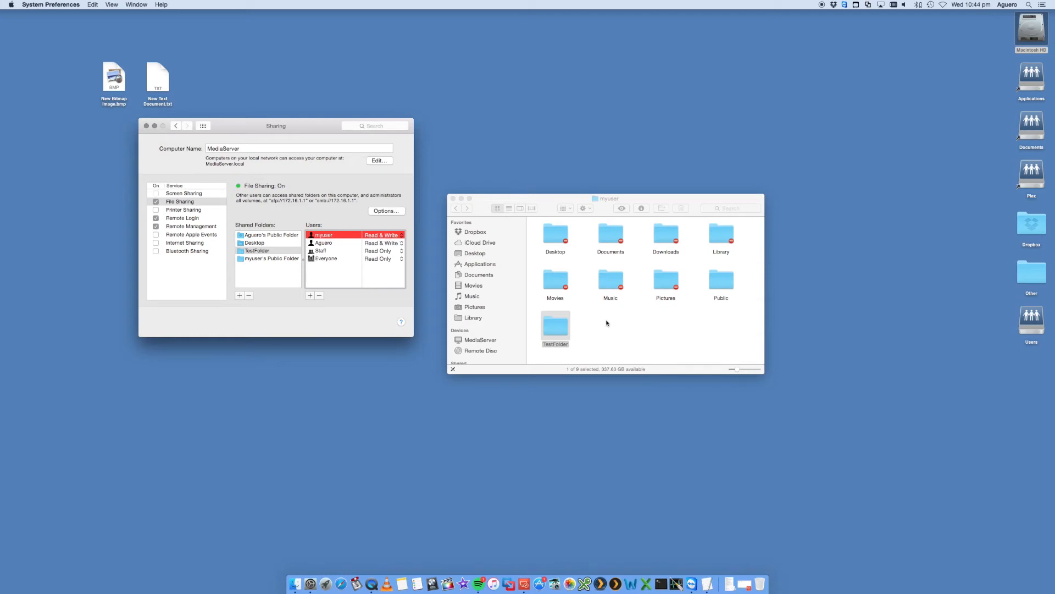
Step: Clear the Finder selection and bring the Sharing window back to the front
left_click(606, 324)
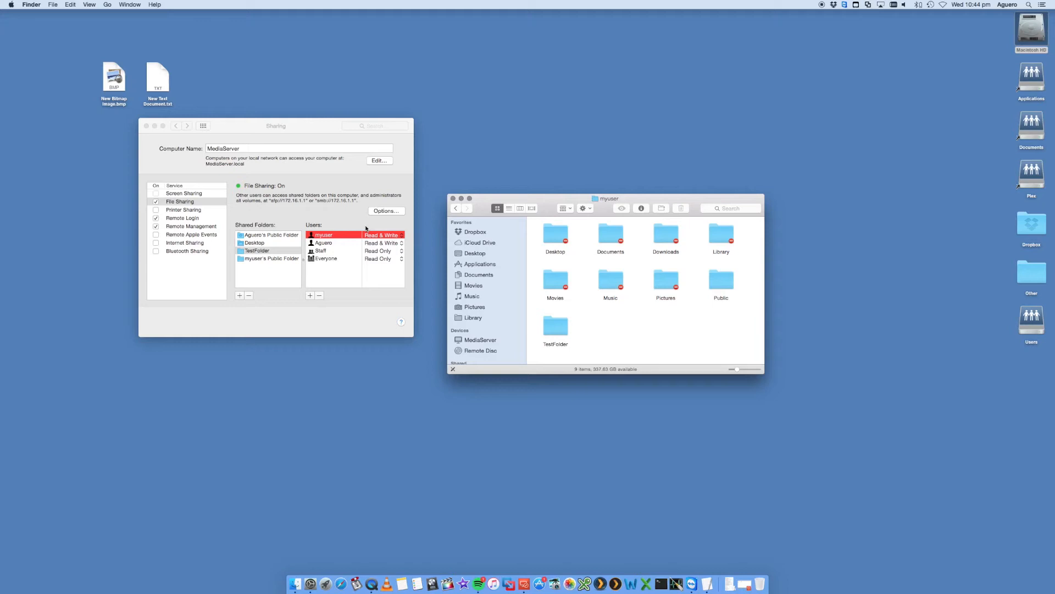
left_click(276, 125)
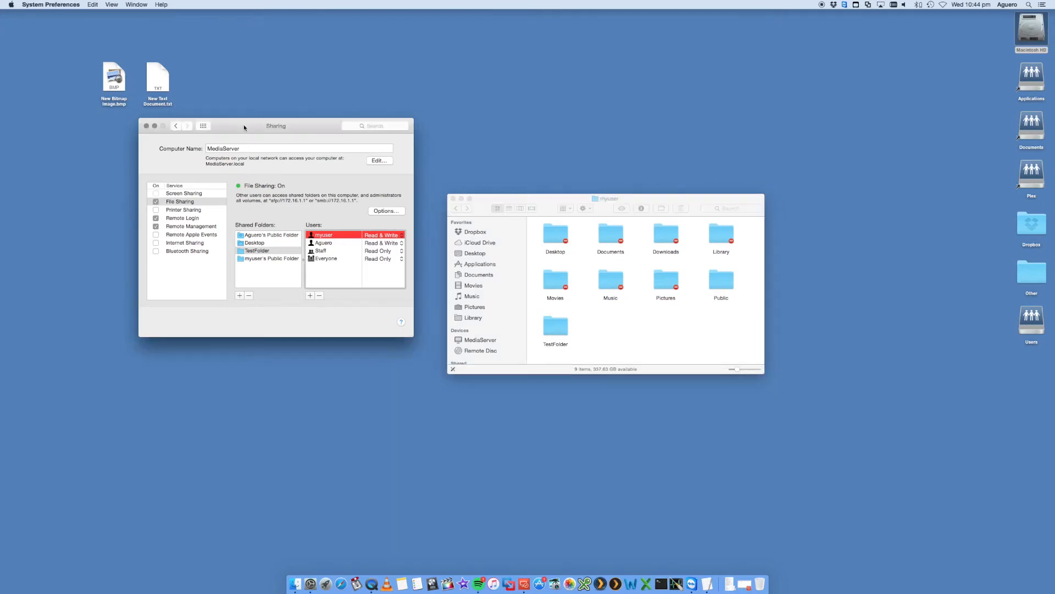
mouse_move(269, 134)
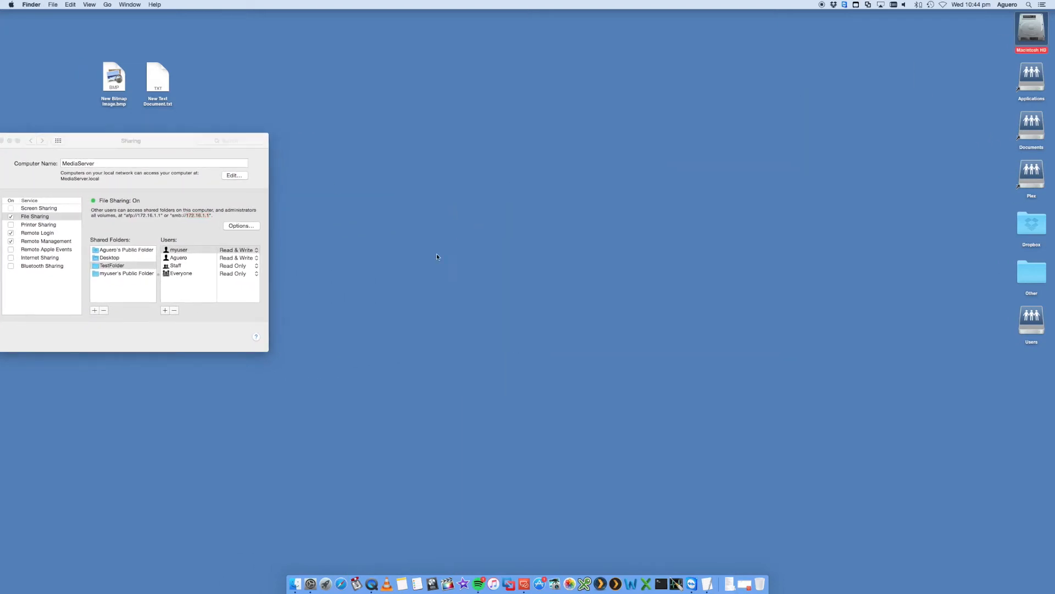
mouse_move(525, 577)
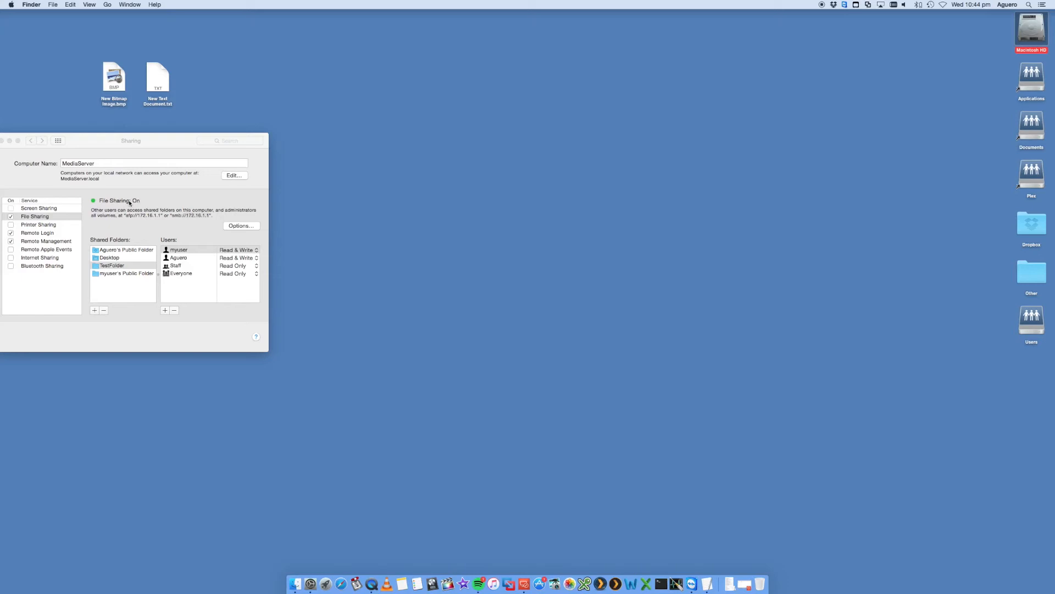
mouse_move(503, 580)
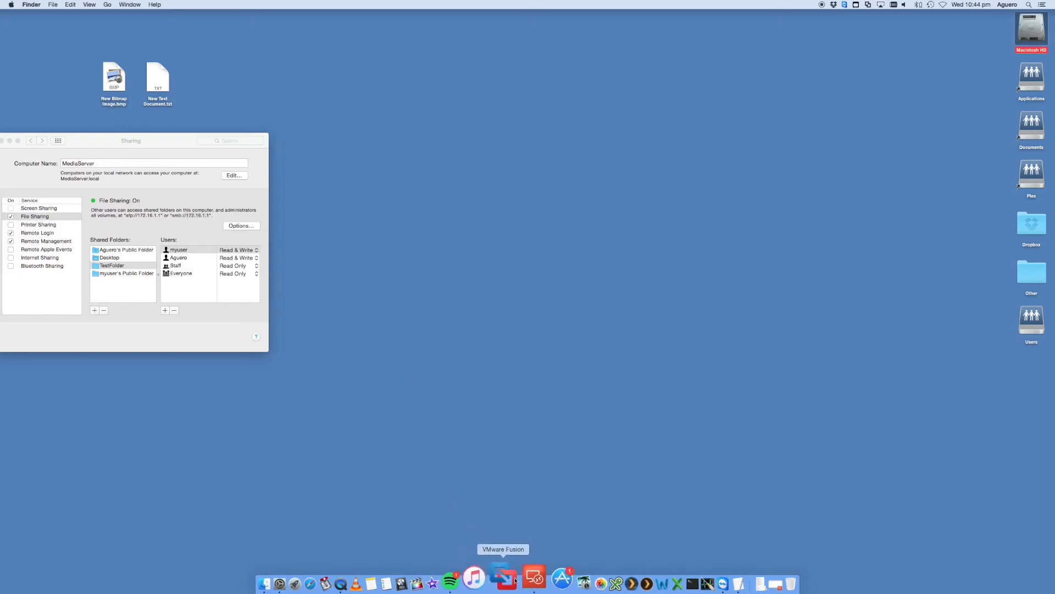
Step: In the remote Windows Explorer, browse Network then Computer and select the address bar
left_click(534, 583)
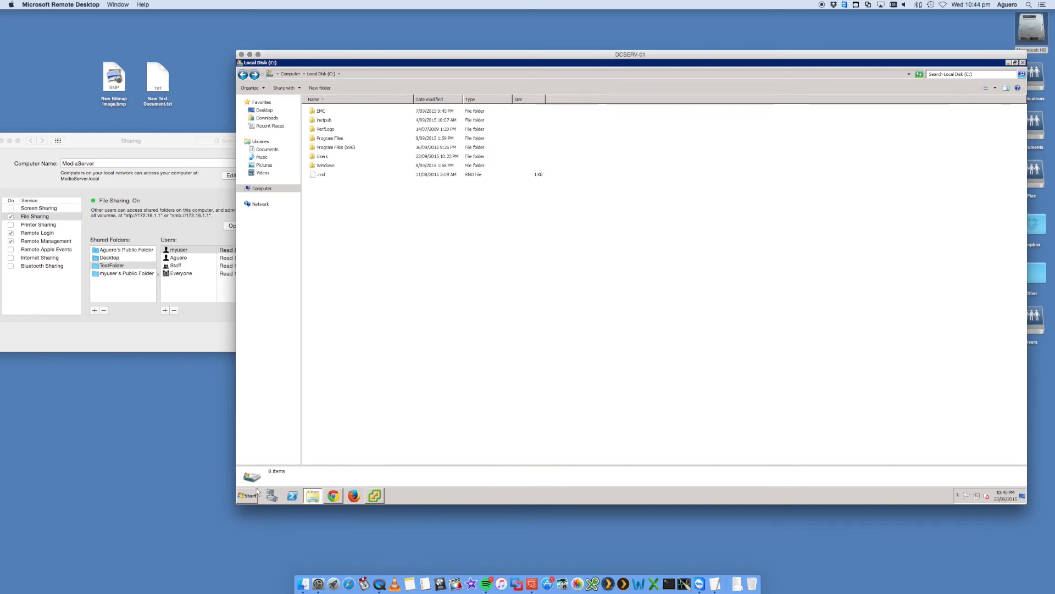
left_click(247, 496)
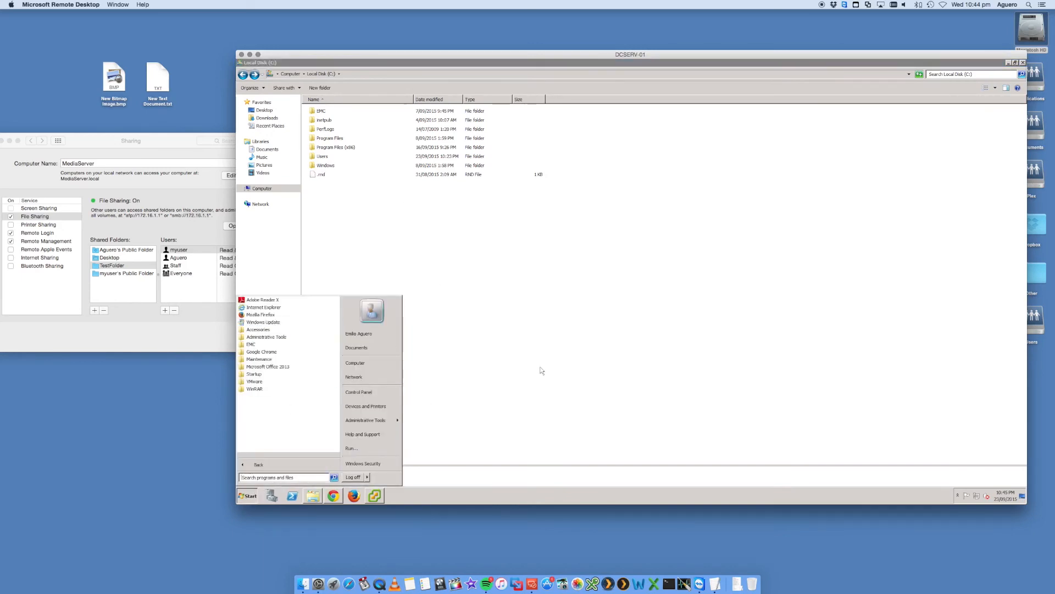
left_click(430, 180)
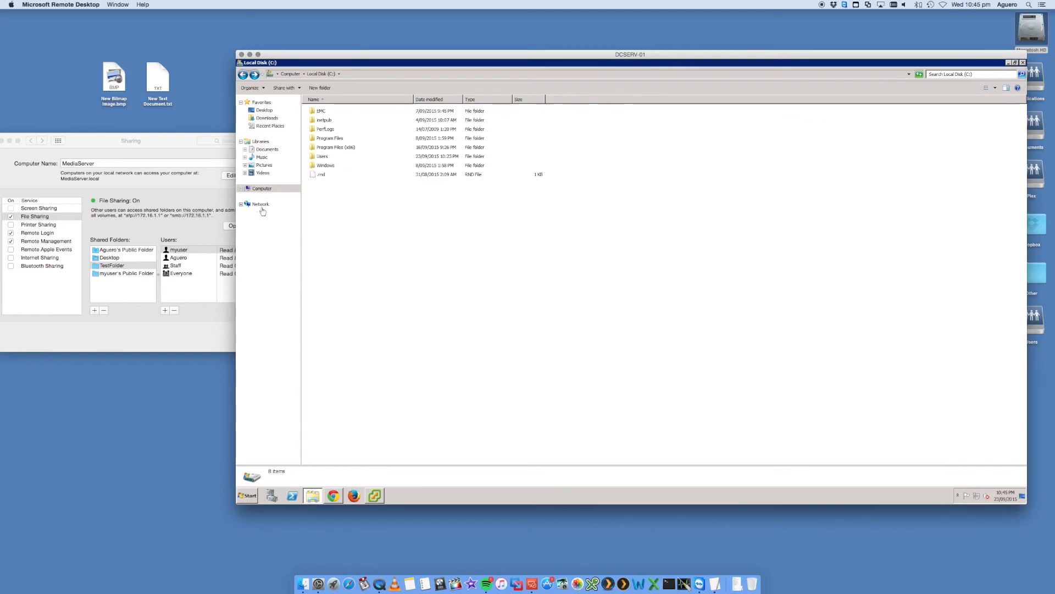
left_click(262, 204)
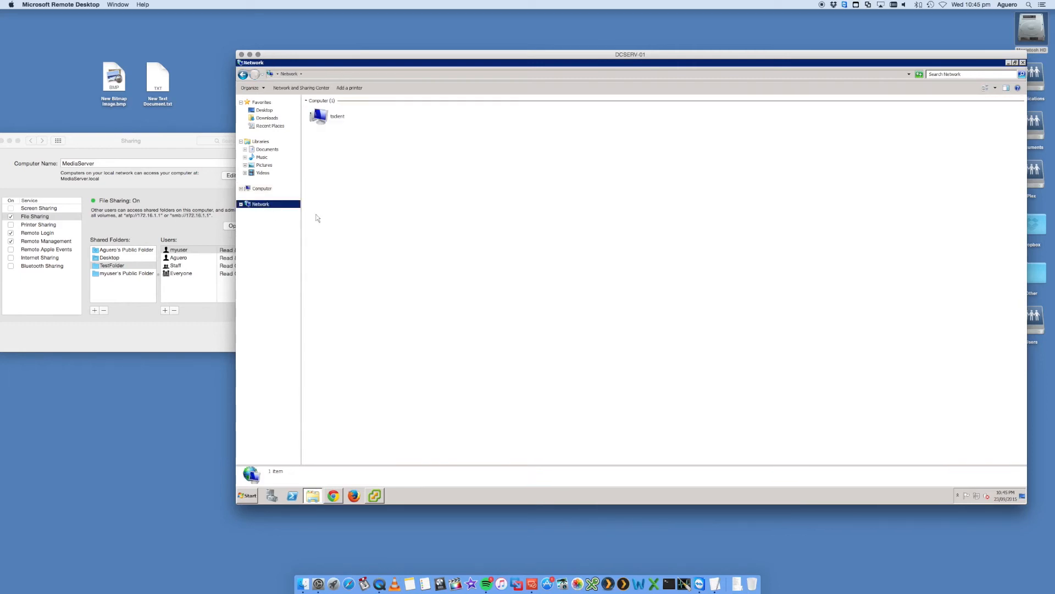
mouse_move(356, 289)
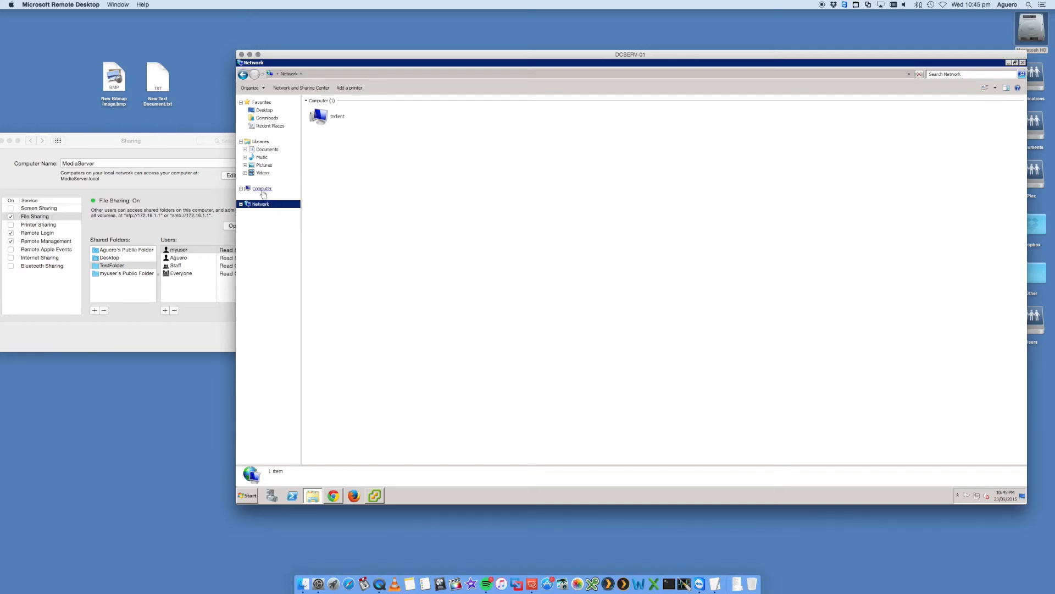
left_click(262, 188)
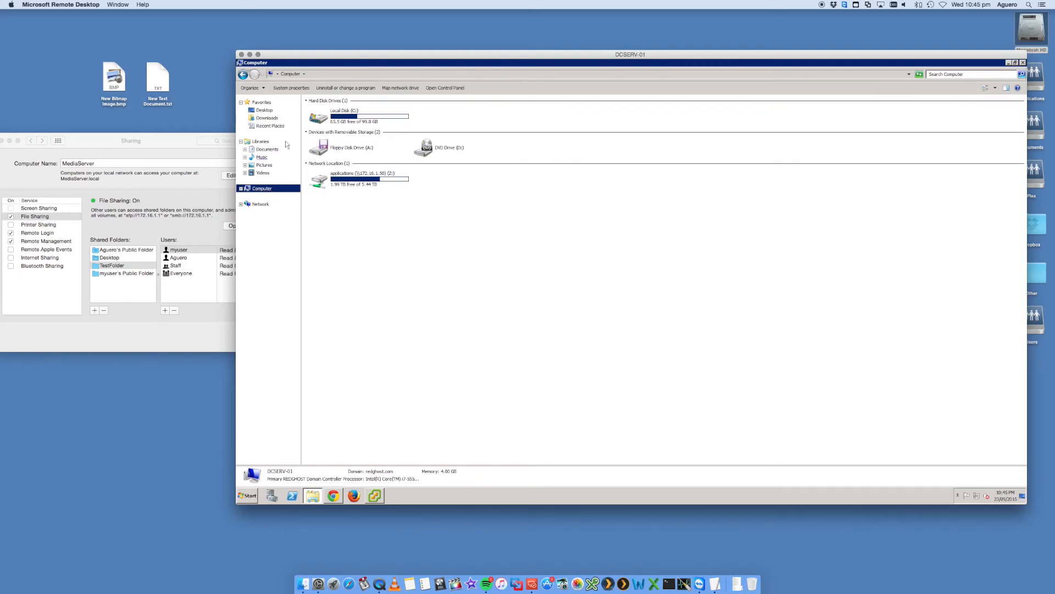
left_click(289, 73)
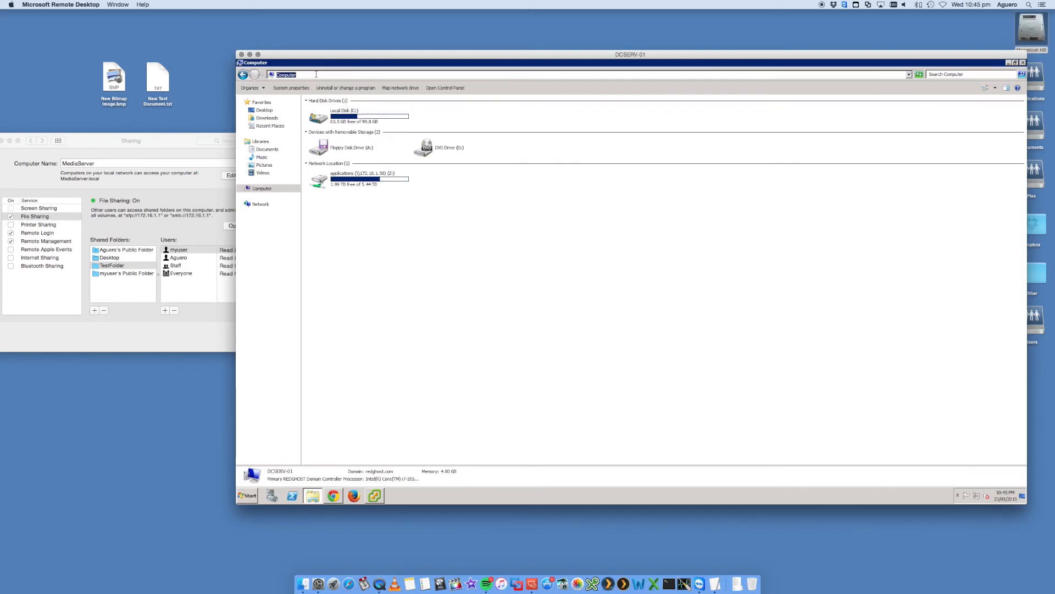
Step: Enter the Mac's network address \\172.16.1.1 to list its shared folders
left_click(248, 496)
type("\\\\MediaServer")
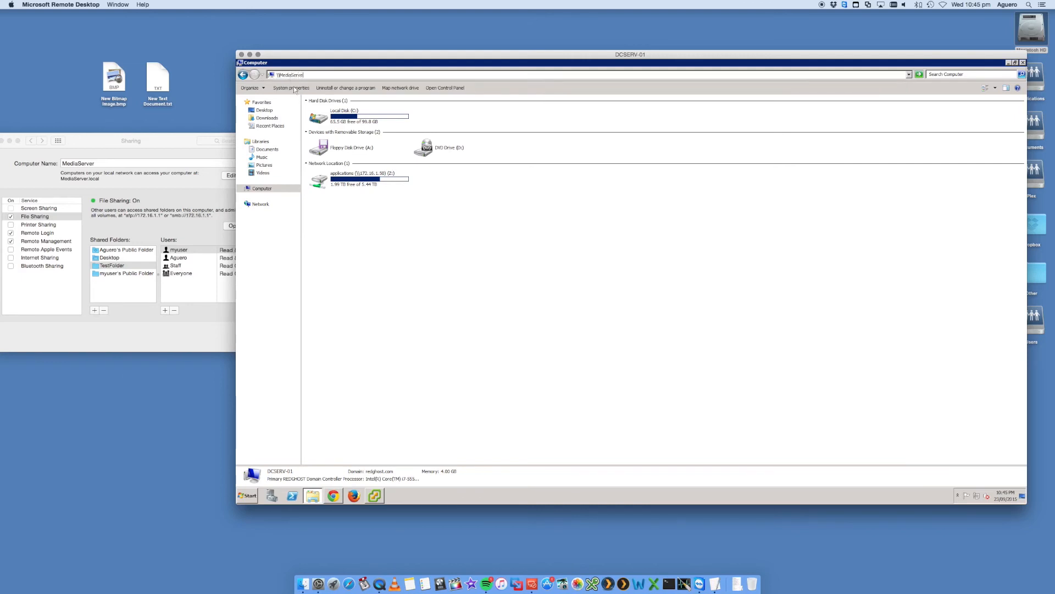
mouse_move(350, 182)
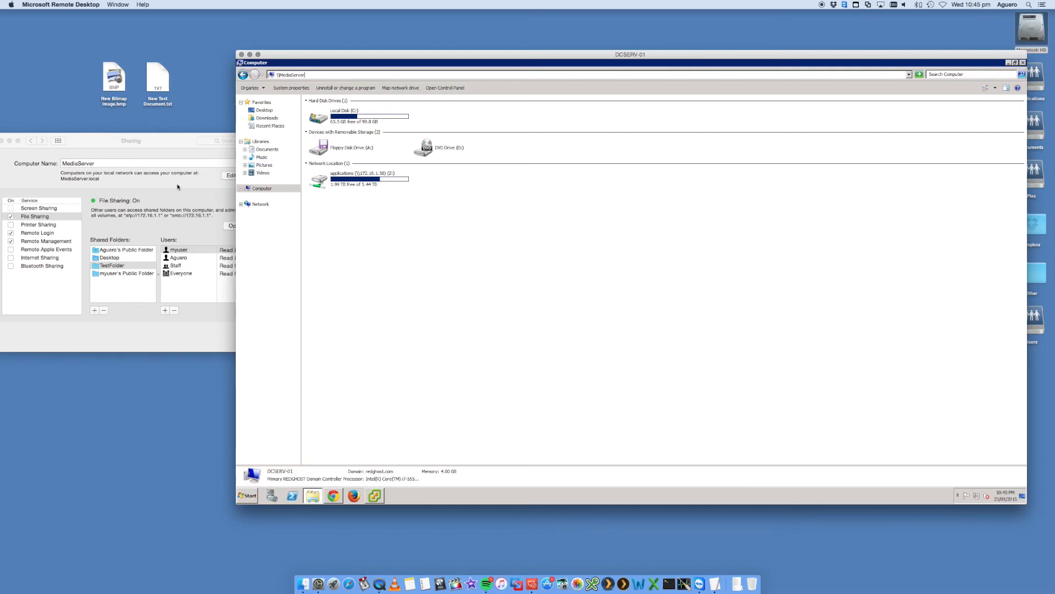
mouse_move(120, 97)
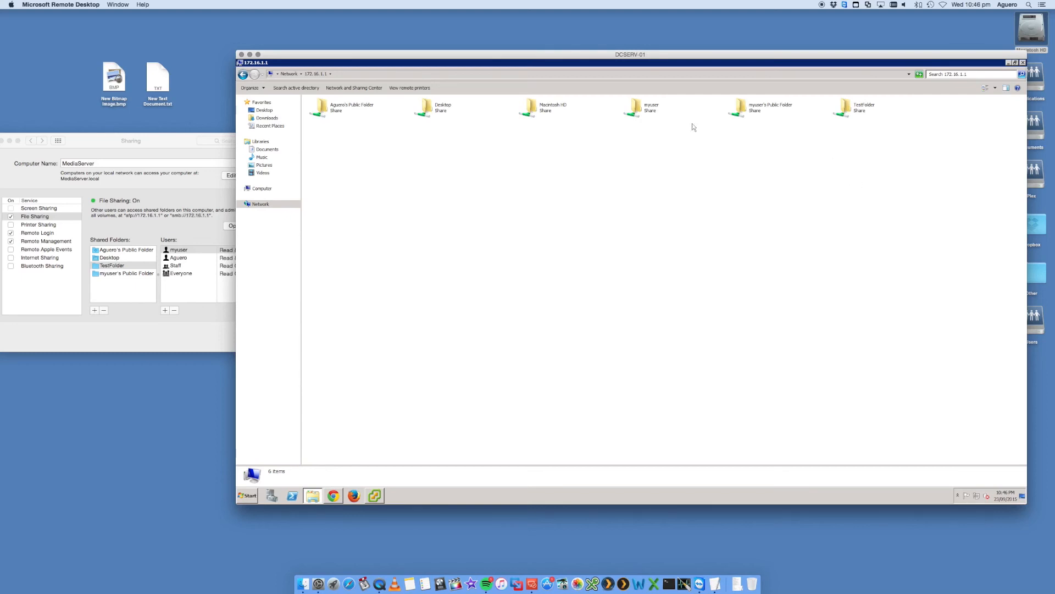
mouse_move(465, 145)
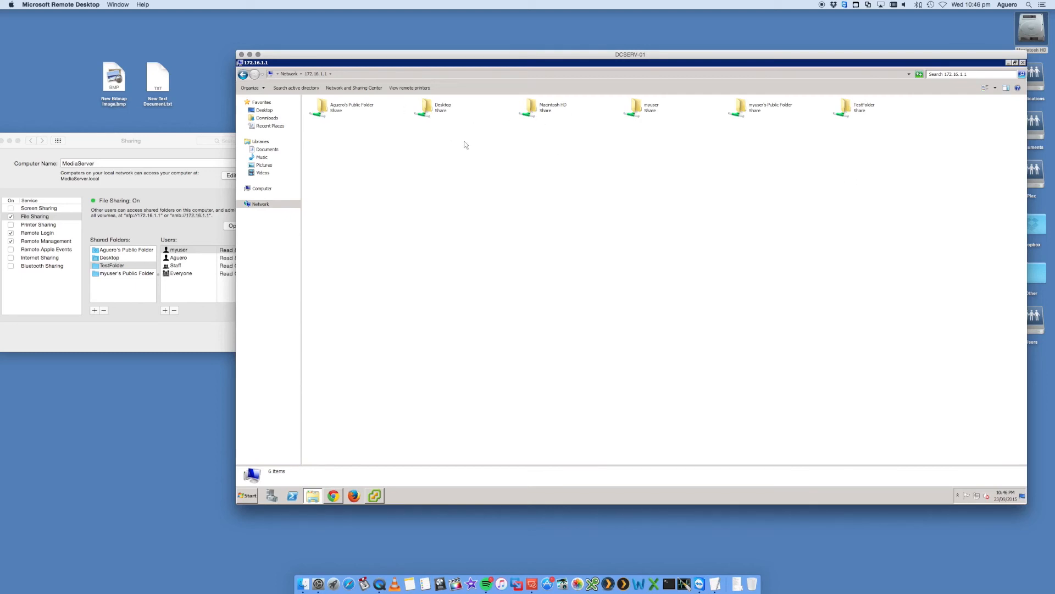
mouse_move(598, 214)
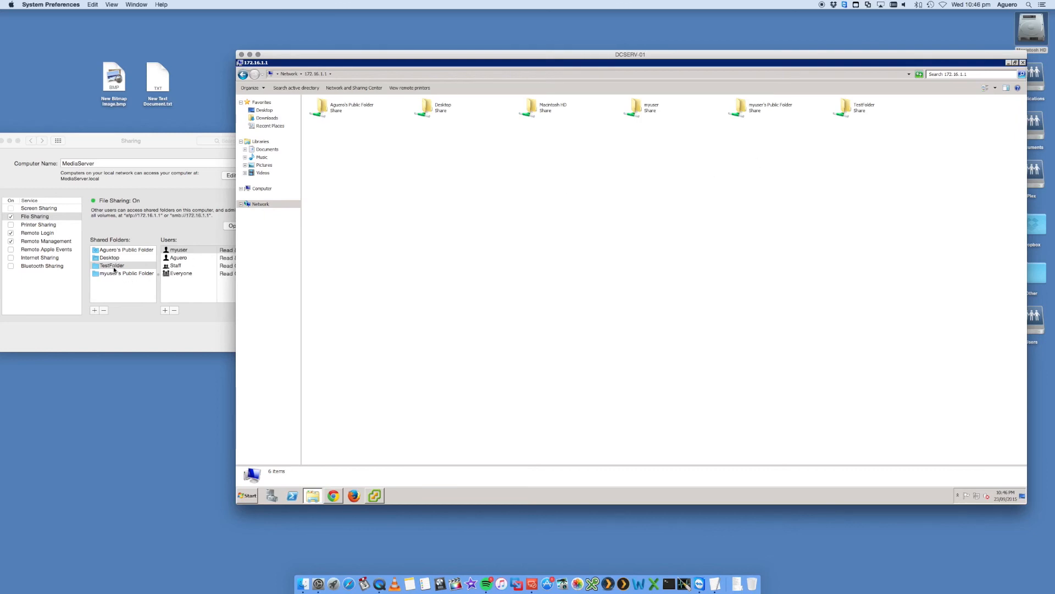
Step: Open the shared TestFolder from Windows, then return to the Computer drive overview
left_click(111, 265)
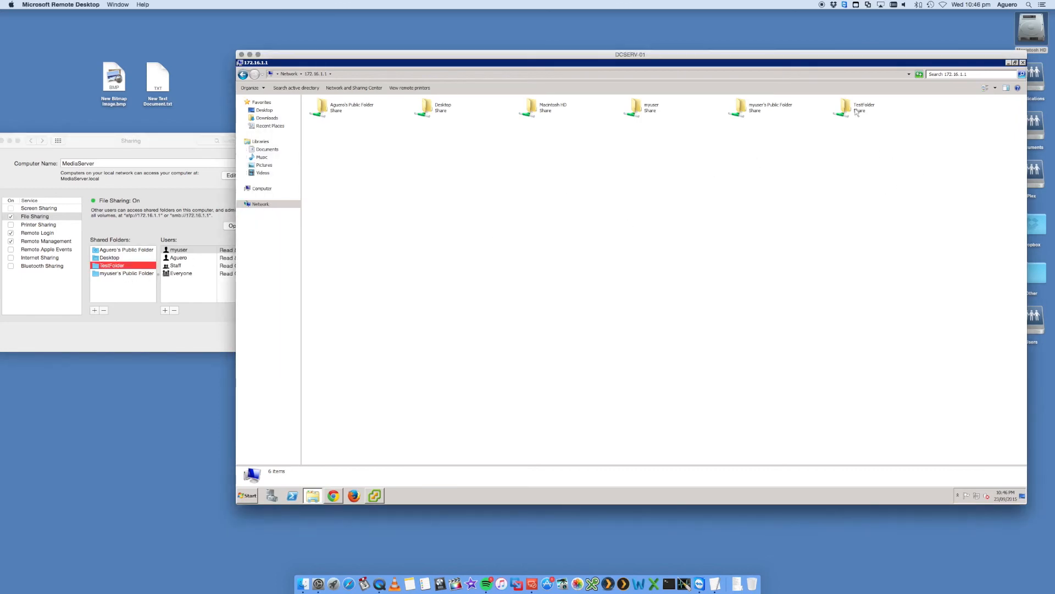
double_click(847, 107)
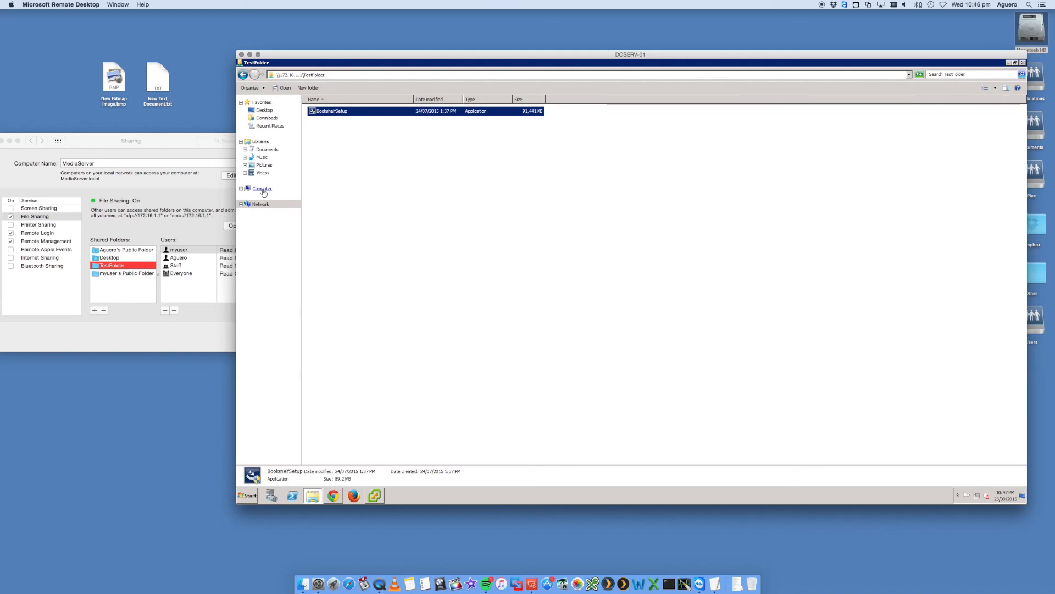
left_click(261, 188)
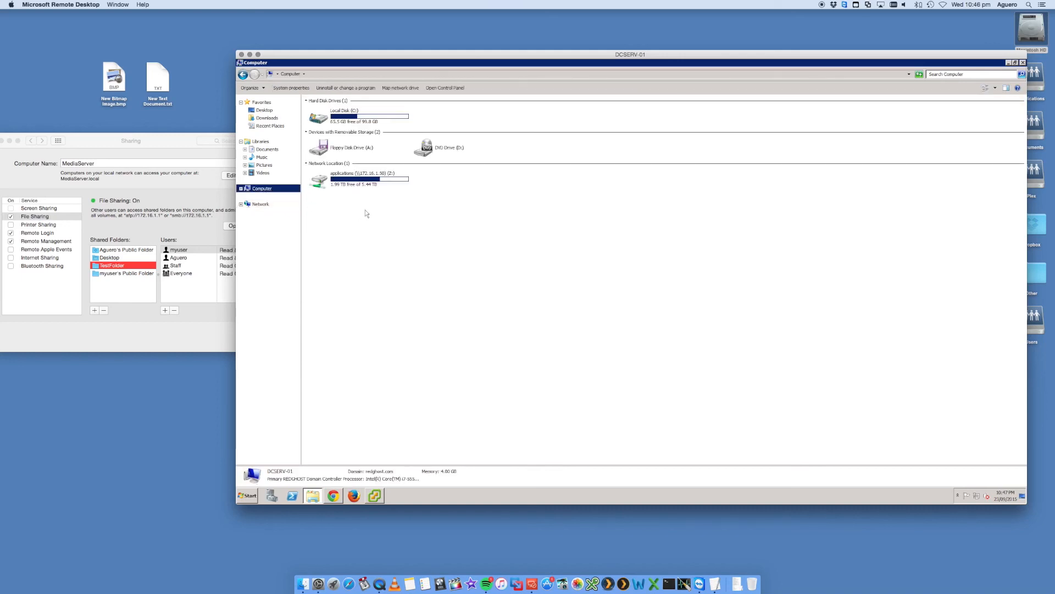
Step: Create a new folder named test on the remote Local Disk (C:)
double_click(344, 115)
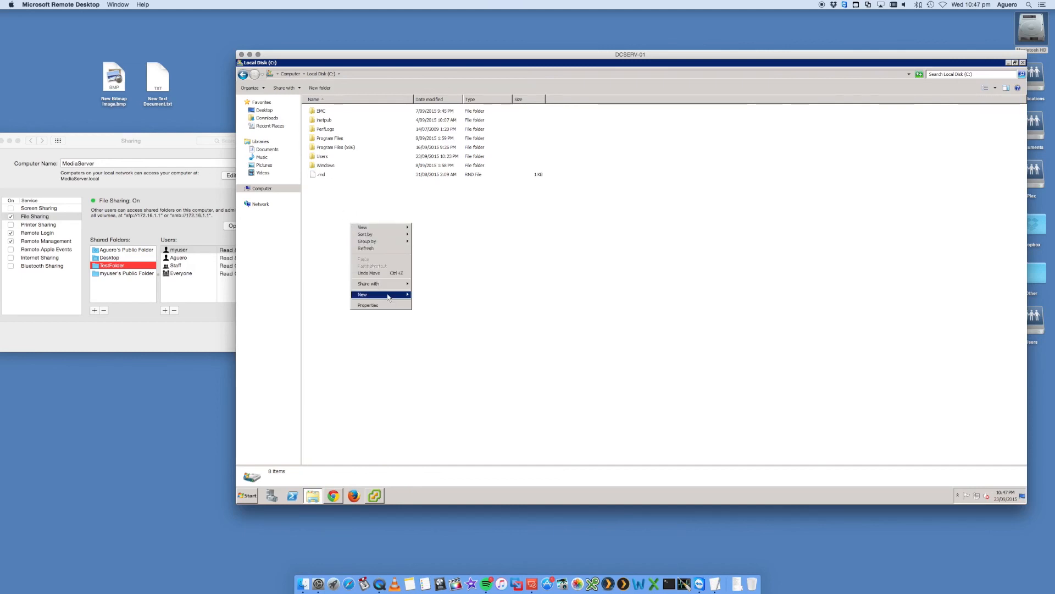
left_click(362, 295)
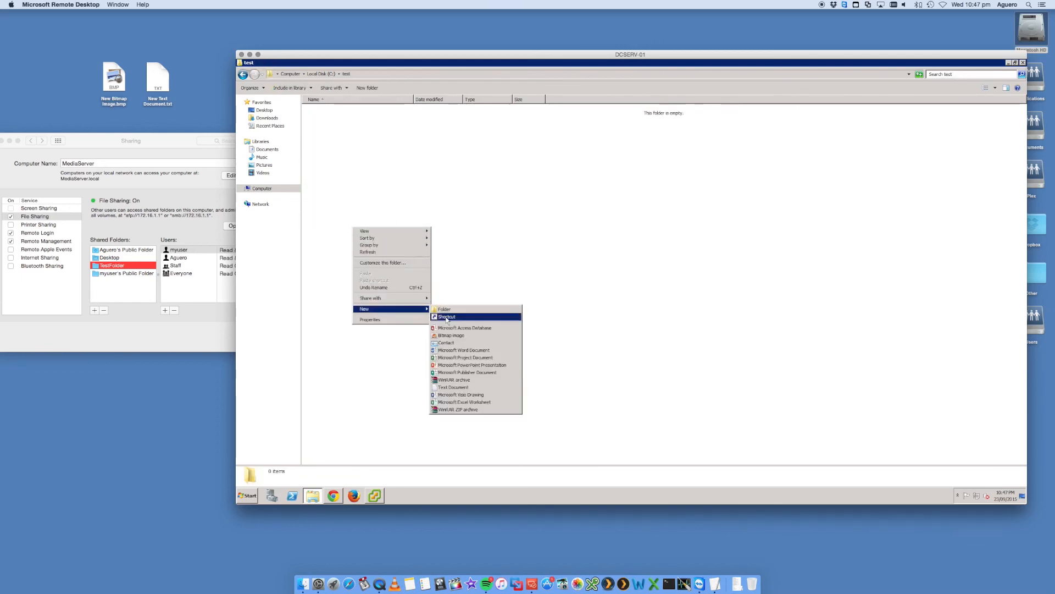
left_click(452, 387)
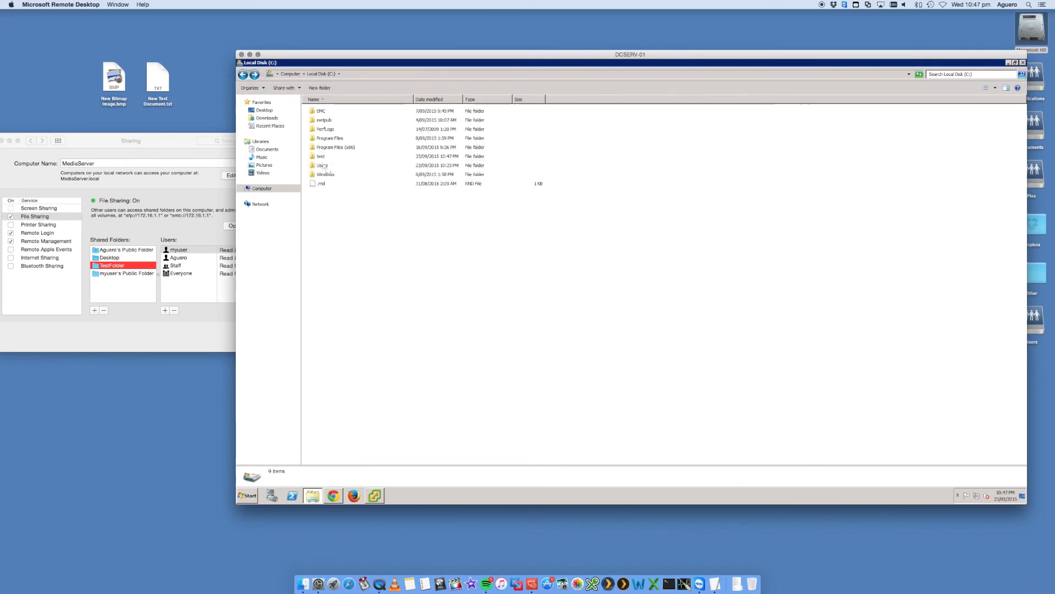
Step: Enter \\172.16.1.1 in the address bar to return to the Mac's shares
left_click(321, 155)
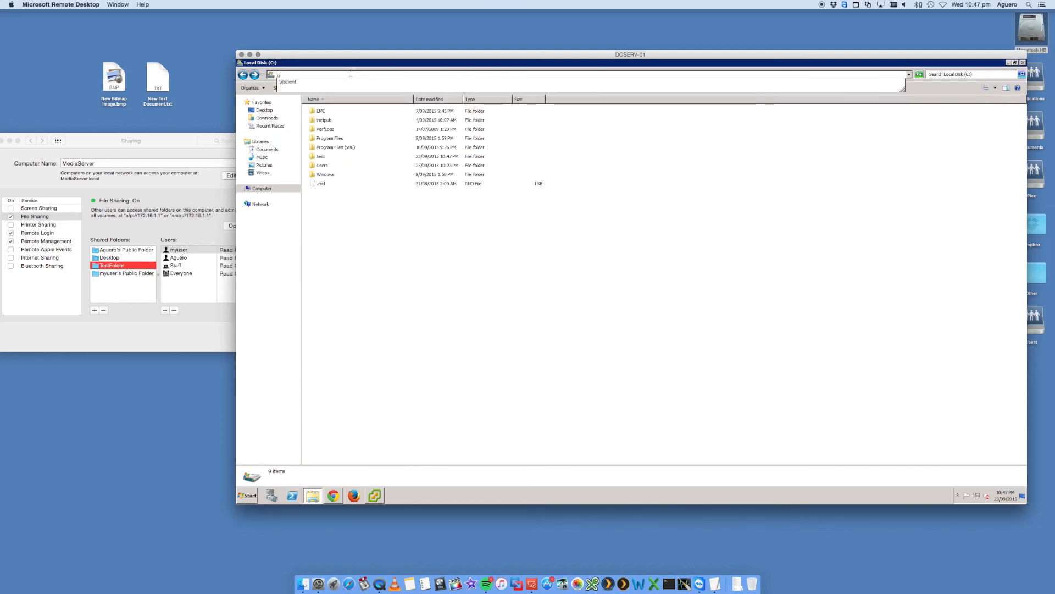
type("\\\\172.")
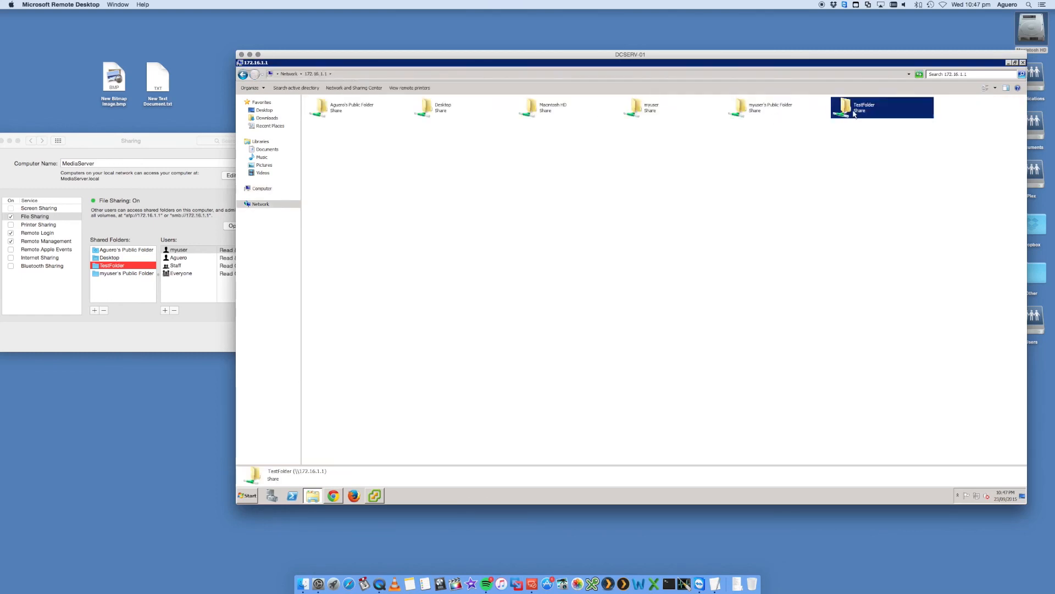
Step: Navigate Finder through Users and myuser into TestFolder, showing the copied test folder beside BookshelfSetup.exe
double_click(864, 108)
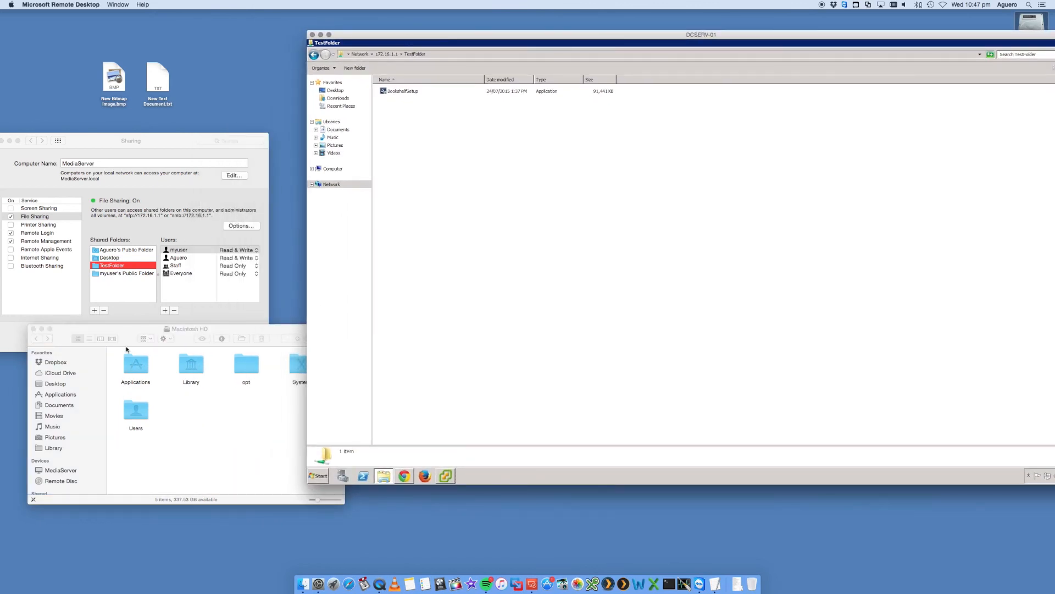
double_click(136, 411)
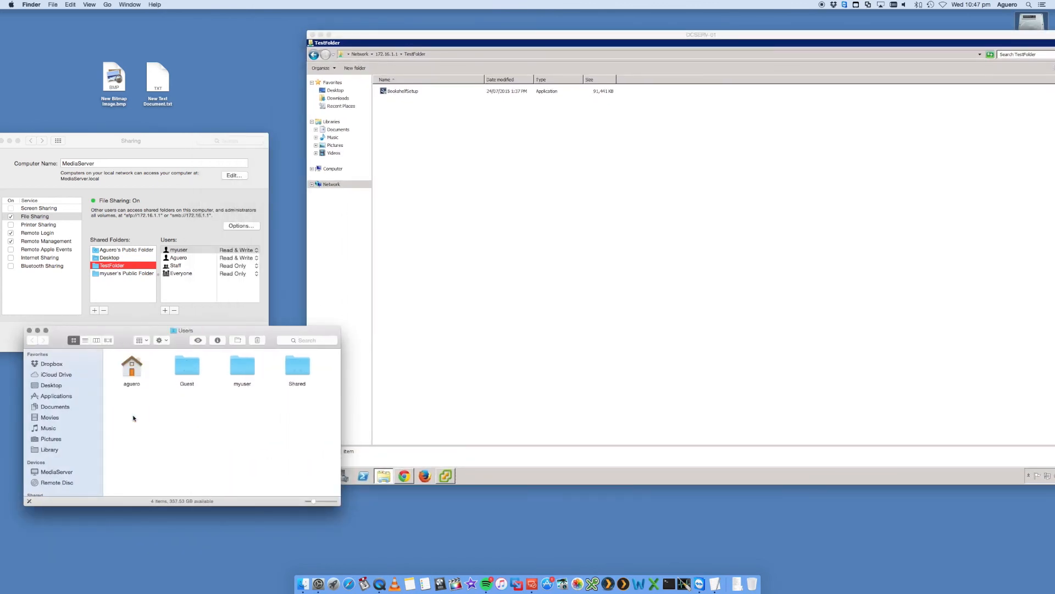
double_click(242, 367)
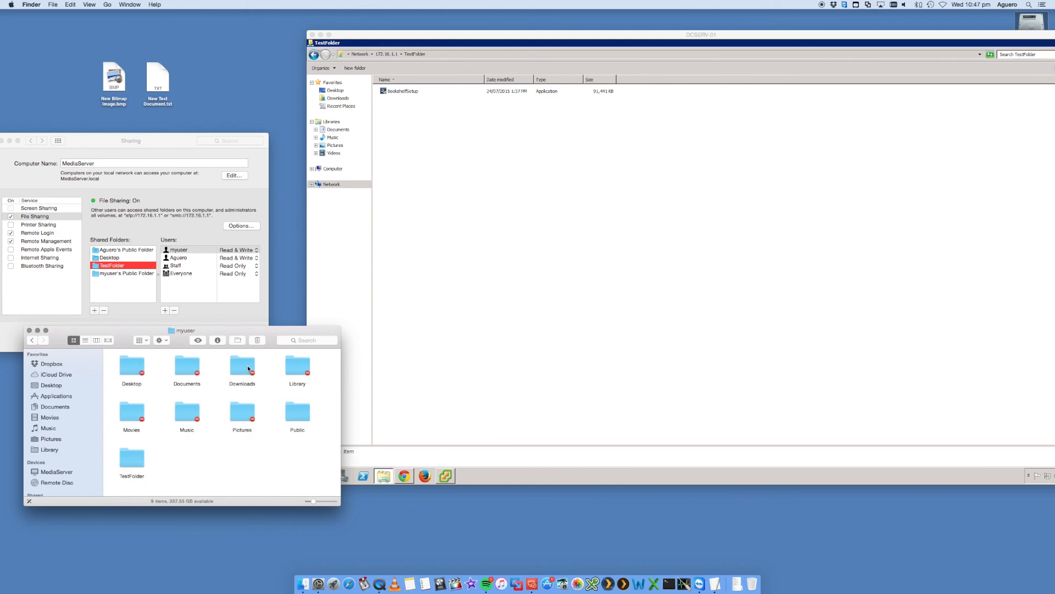
double_click(131, 458)
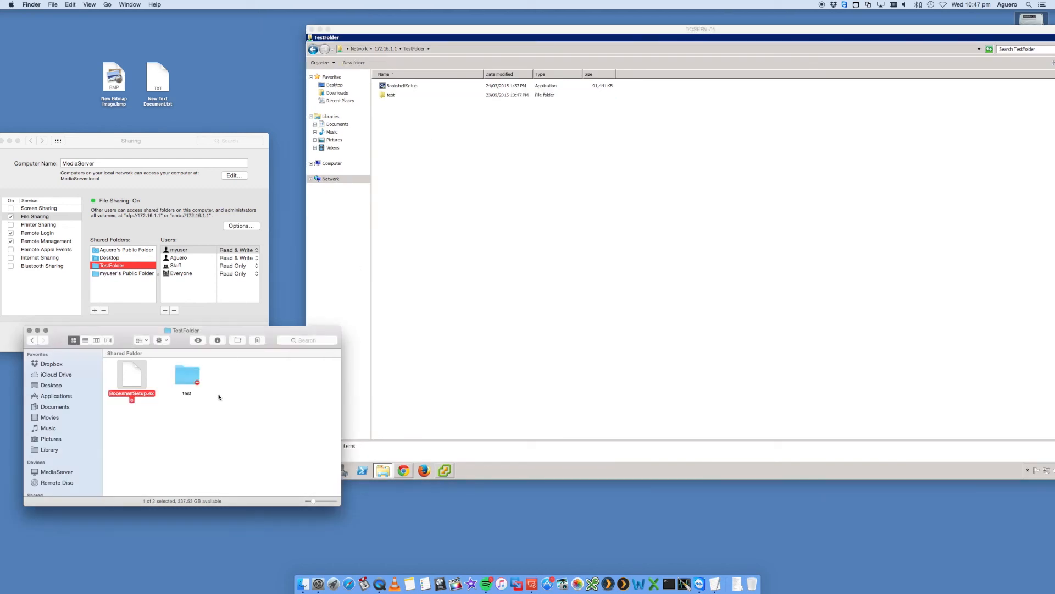
left_click(187, 374)
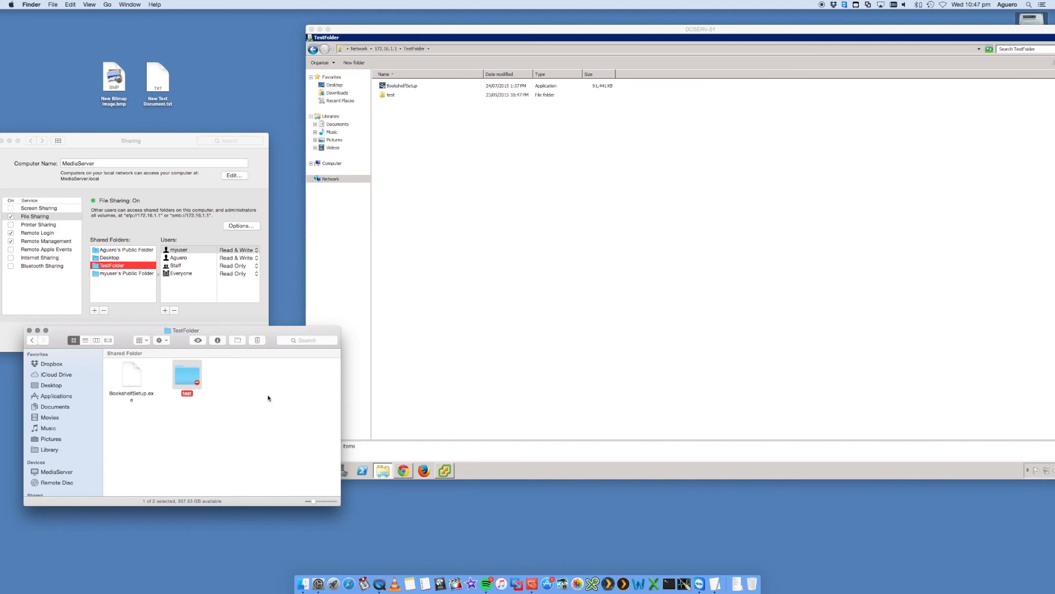
left_click(268, 398)
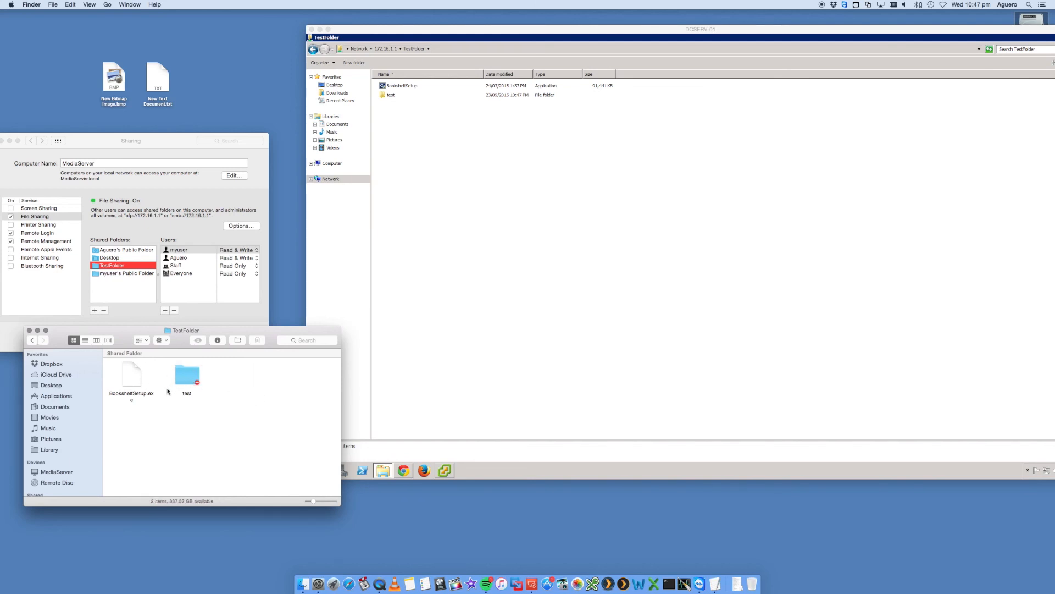
mouse_move(177, 388)
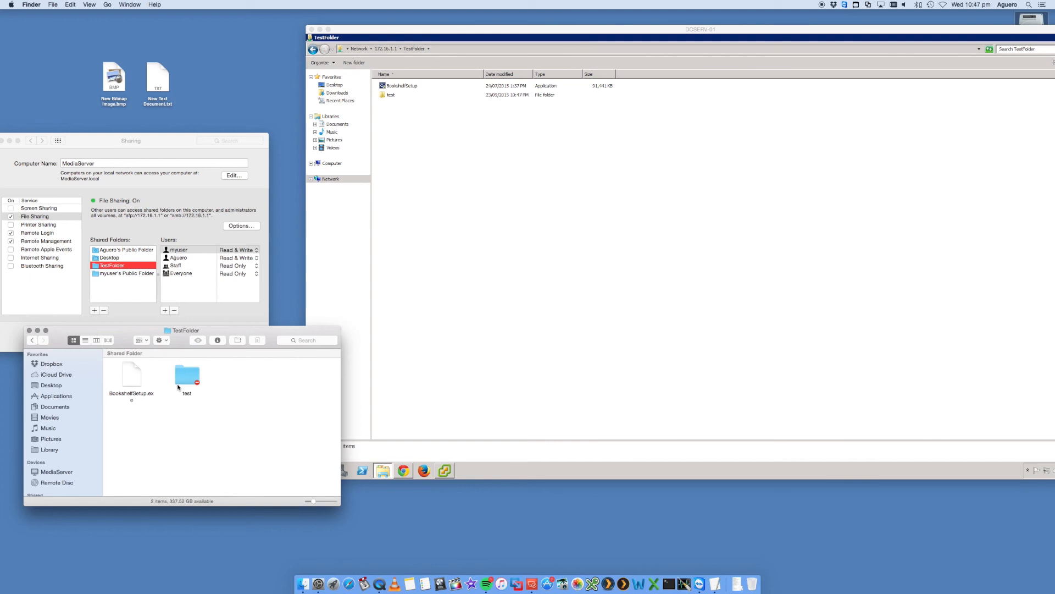
mouse_move(190, 392)
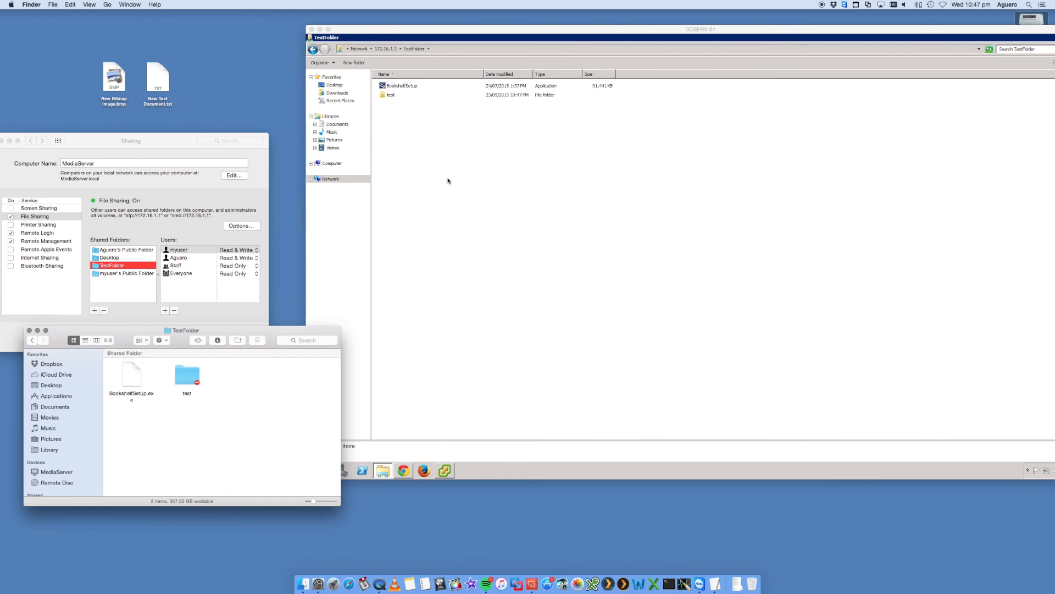
mouse_move(320, 366)
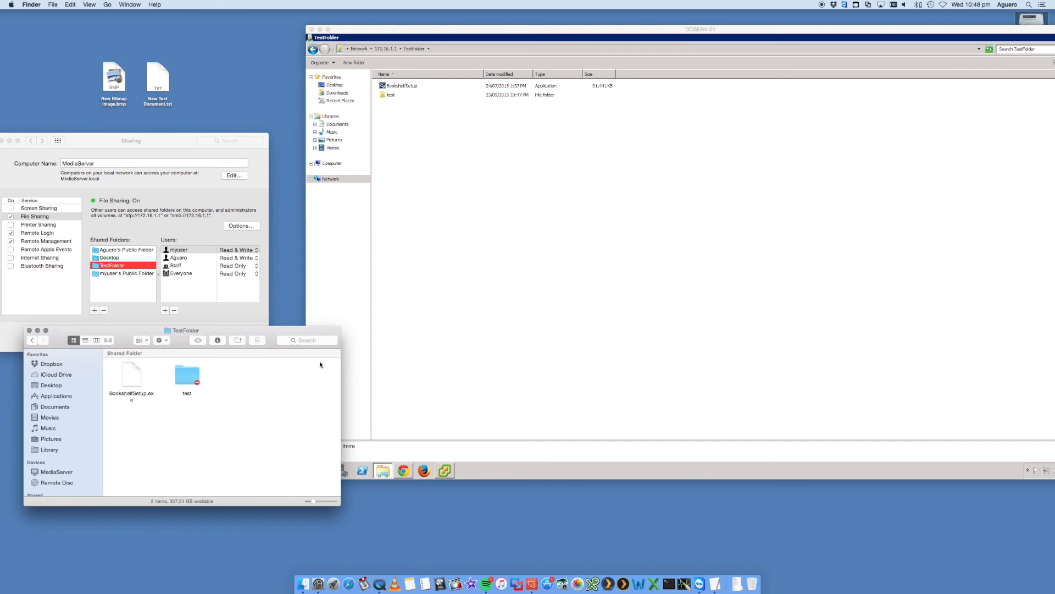
mouse_move(621, 163)
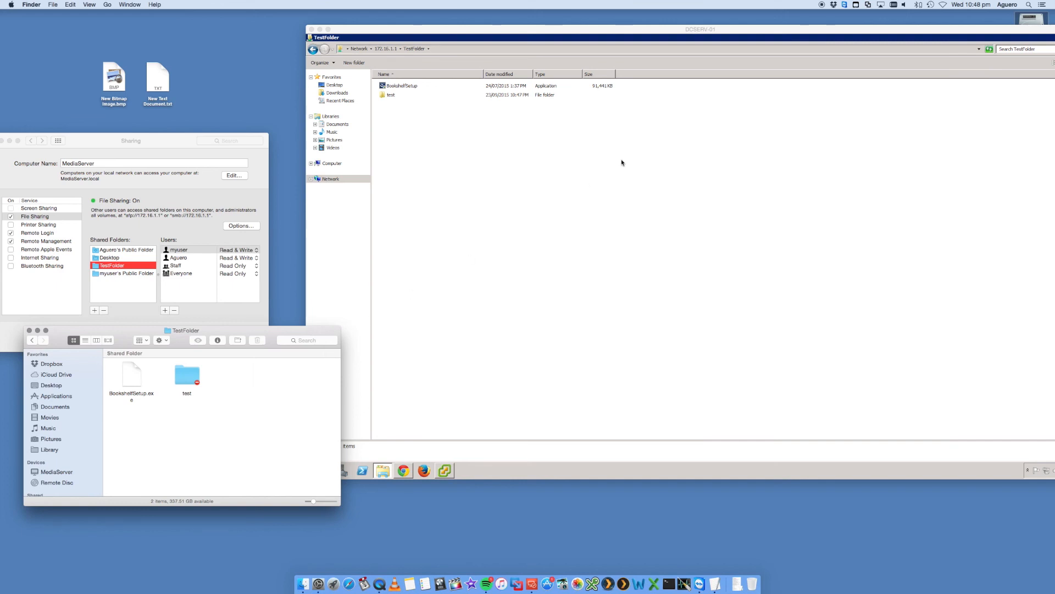